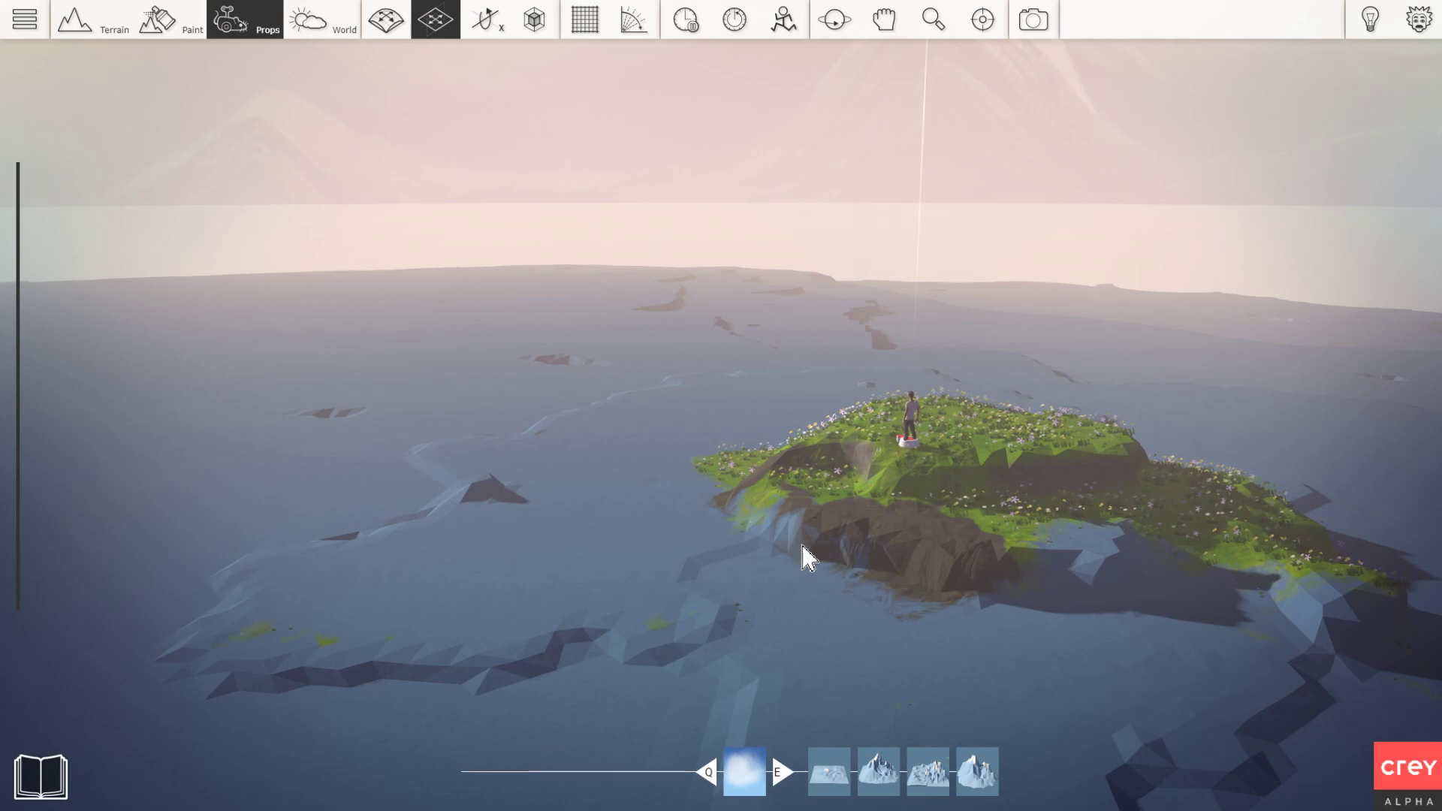
{"action": "mouse_move", "coordinate": [859, 516]}
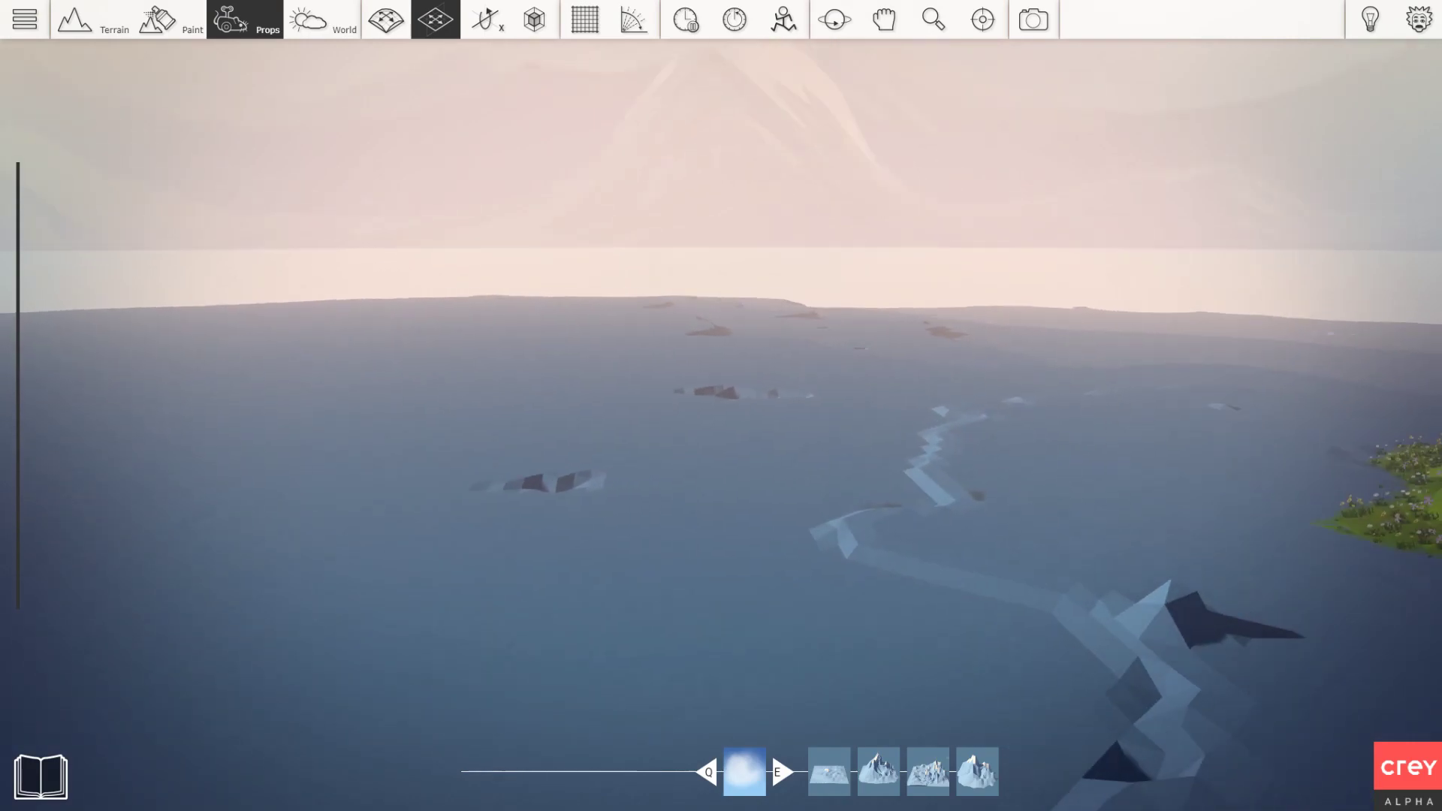
- Place a stone brick Wall prop from the Synty dungeon pack in the sea near the island
{"action": "left_click", "coordinate": [981, 19]}
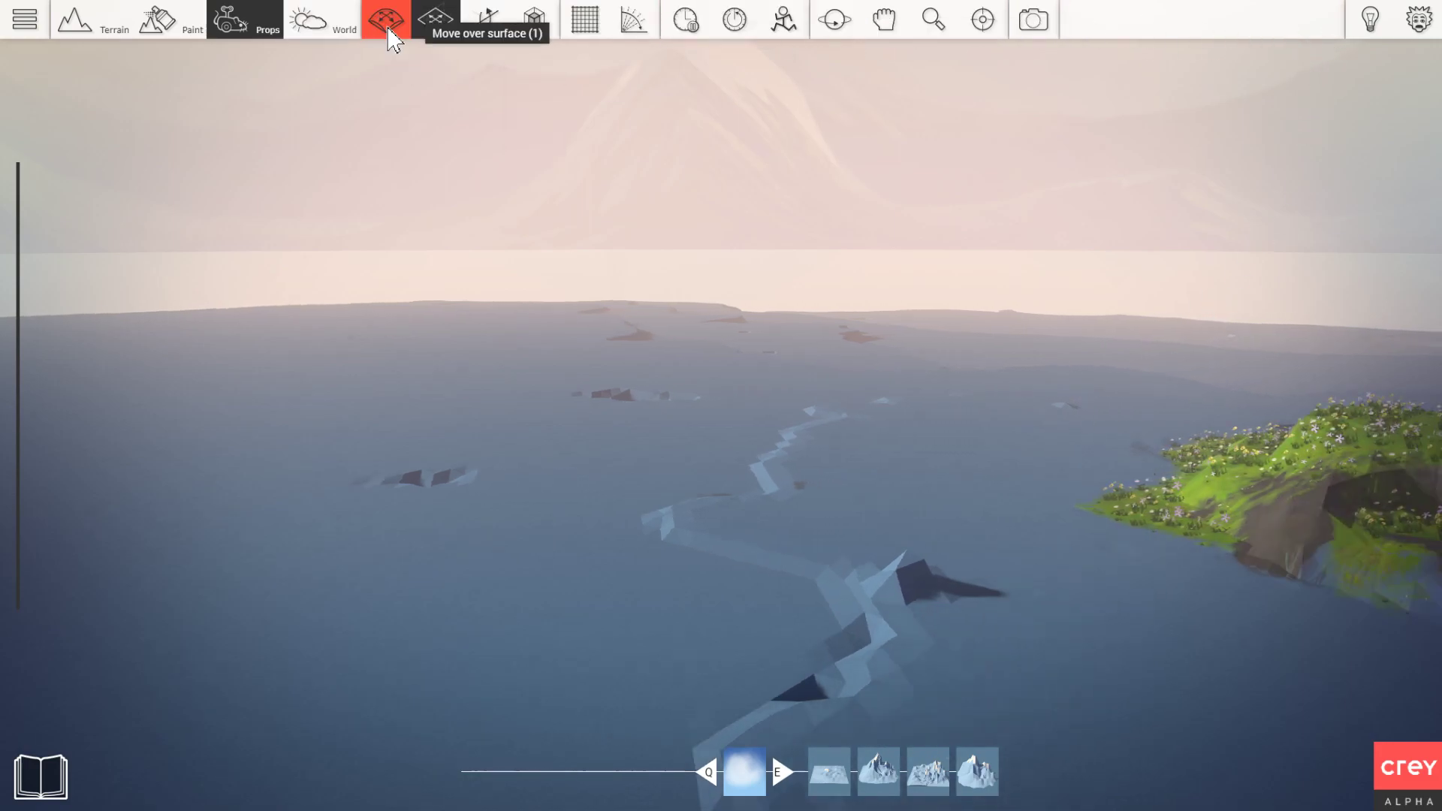
{"action": "left_click", "coordinate": [384, 20]}
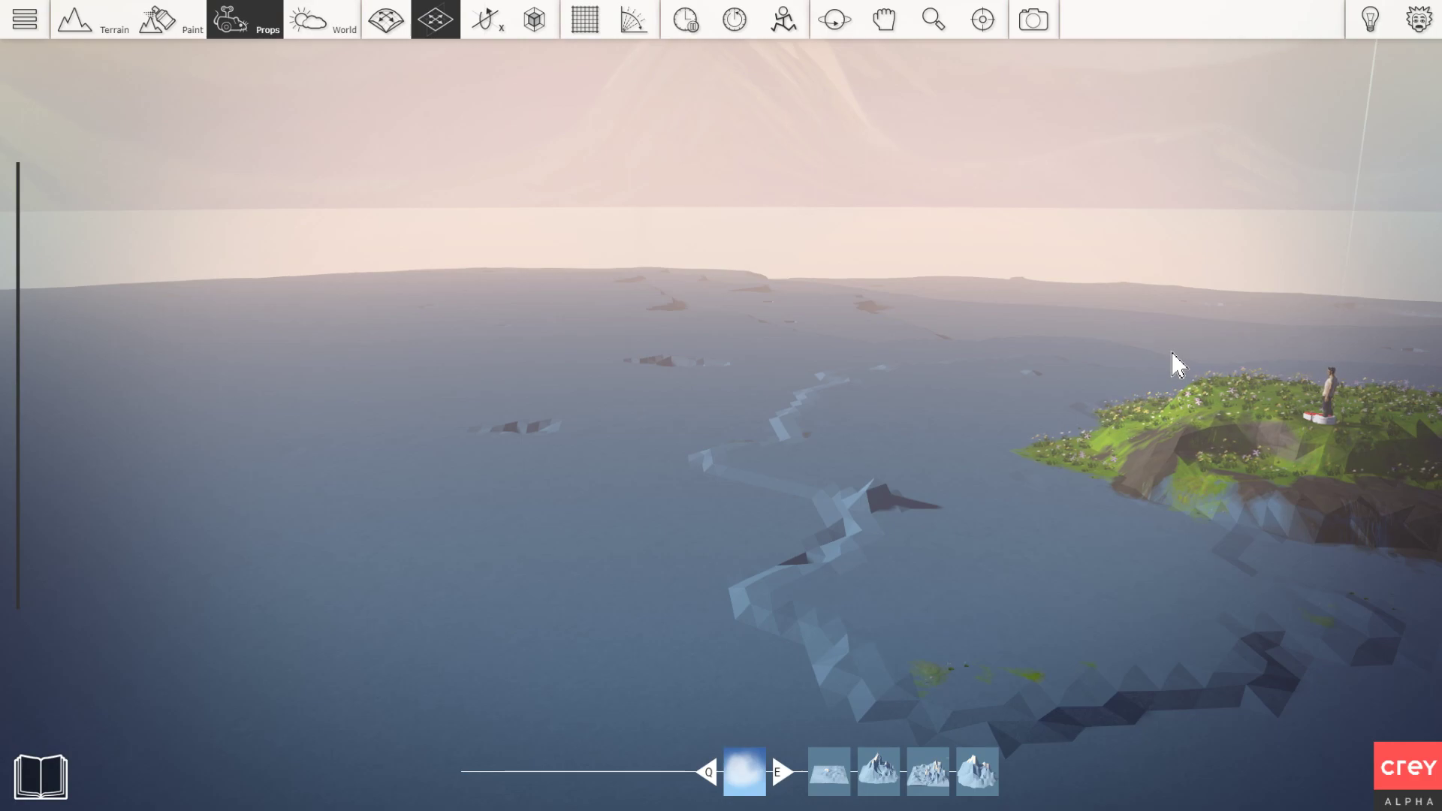
{"action": "mouse_move", "coordinate": [952, 409]}
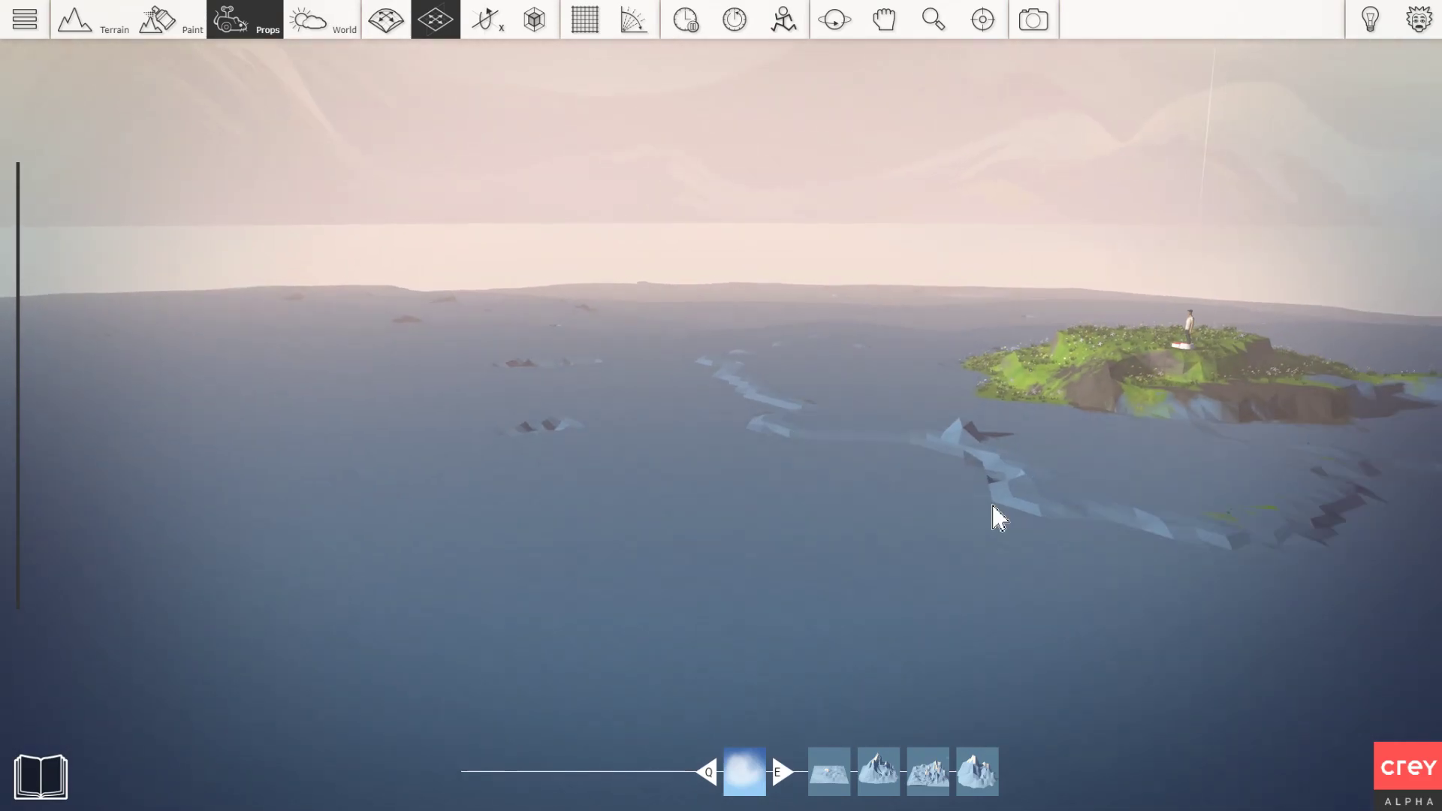
{"action": "left_click_drag", "start_coordinate": [998, 515], "coordinate": [653, 529]}
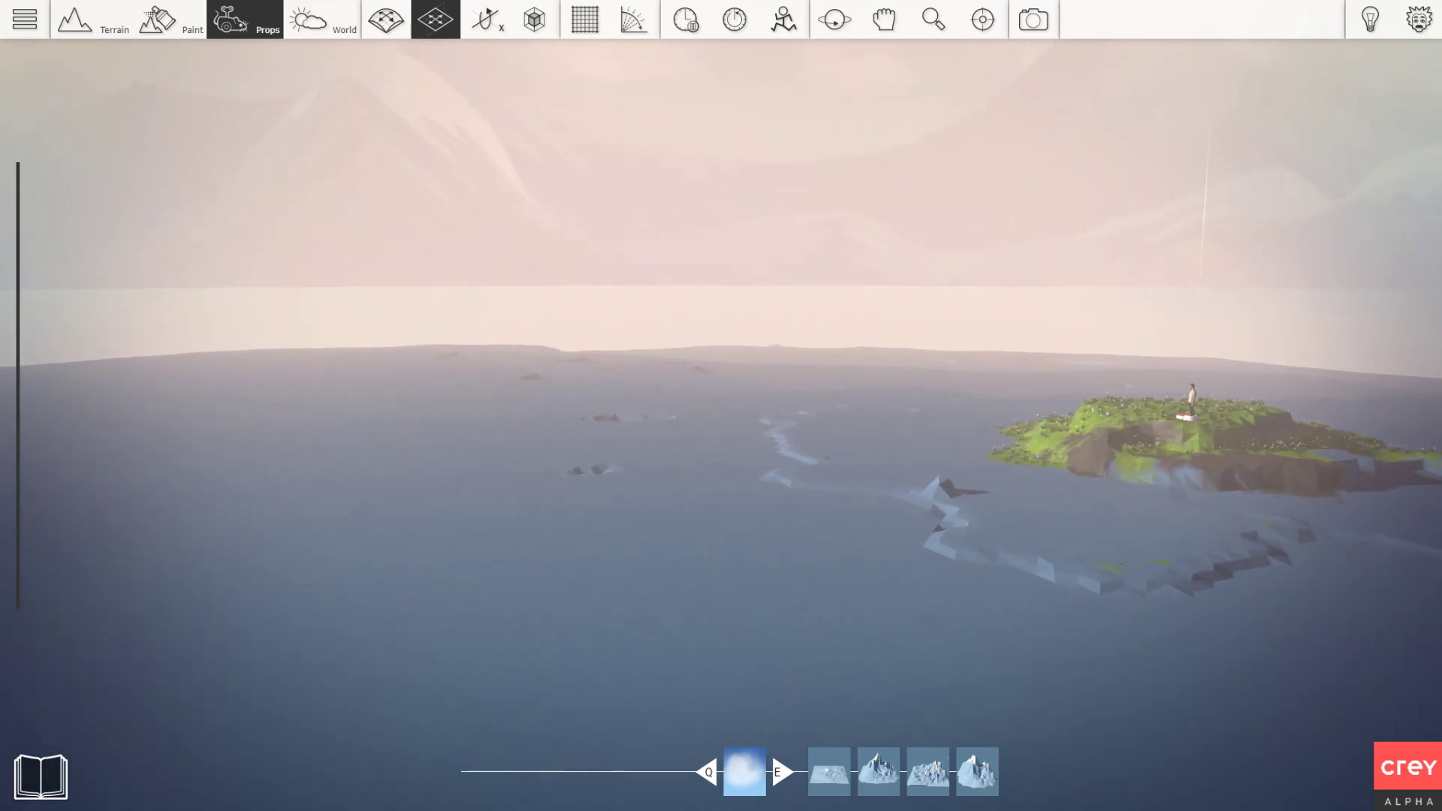
{"action": "left_click", "coordinate": [633, 20]}
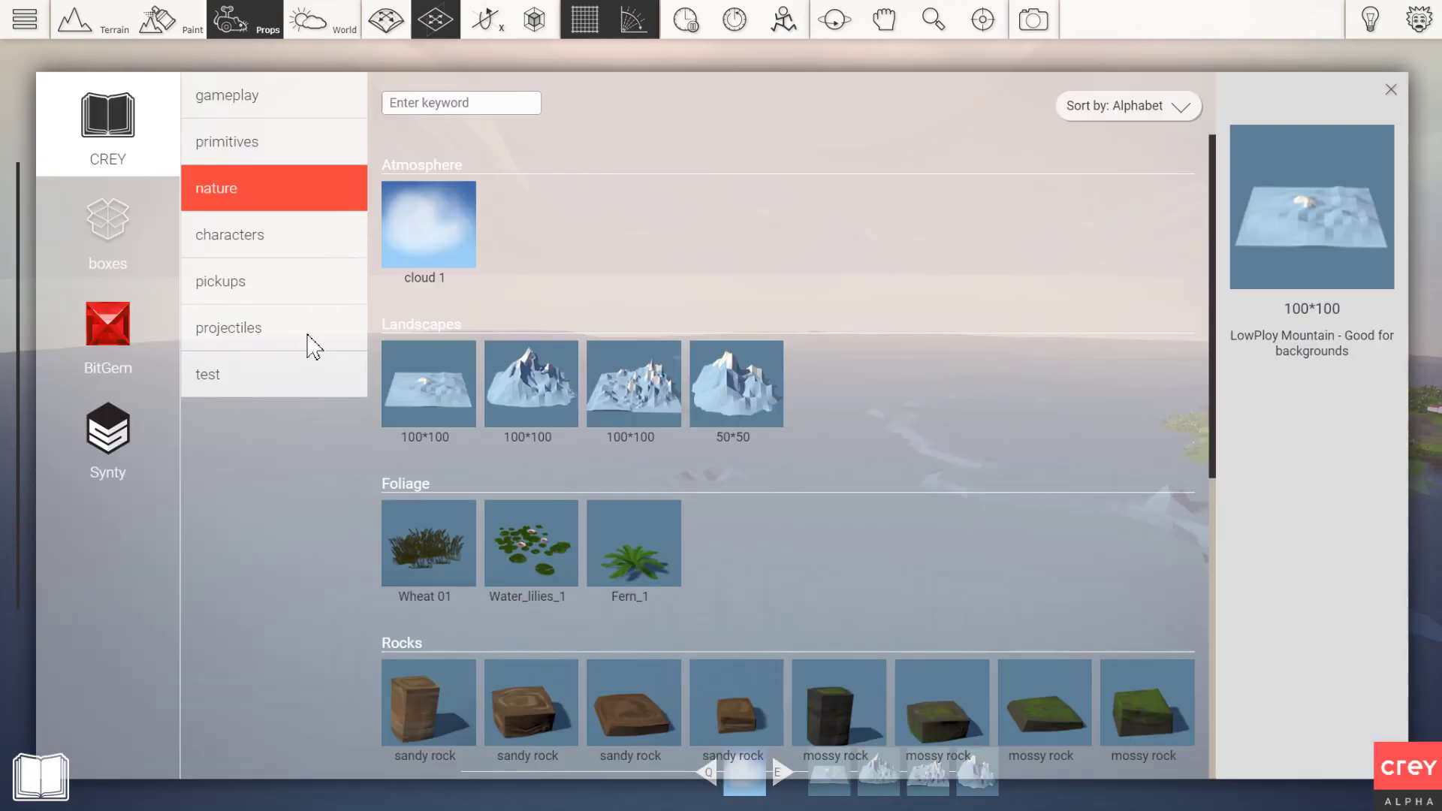
{"action": "left_click", "coordinate": [107, 437]}
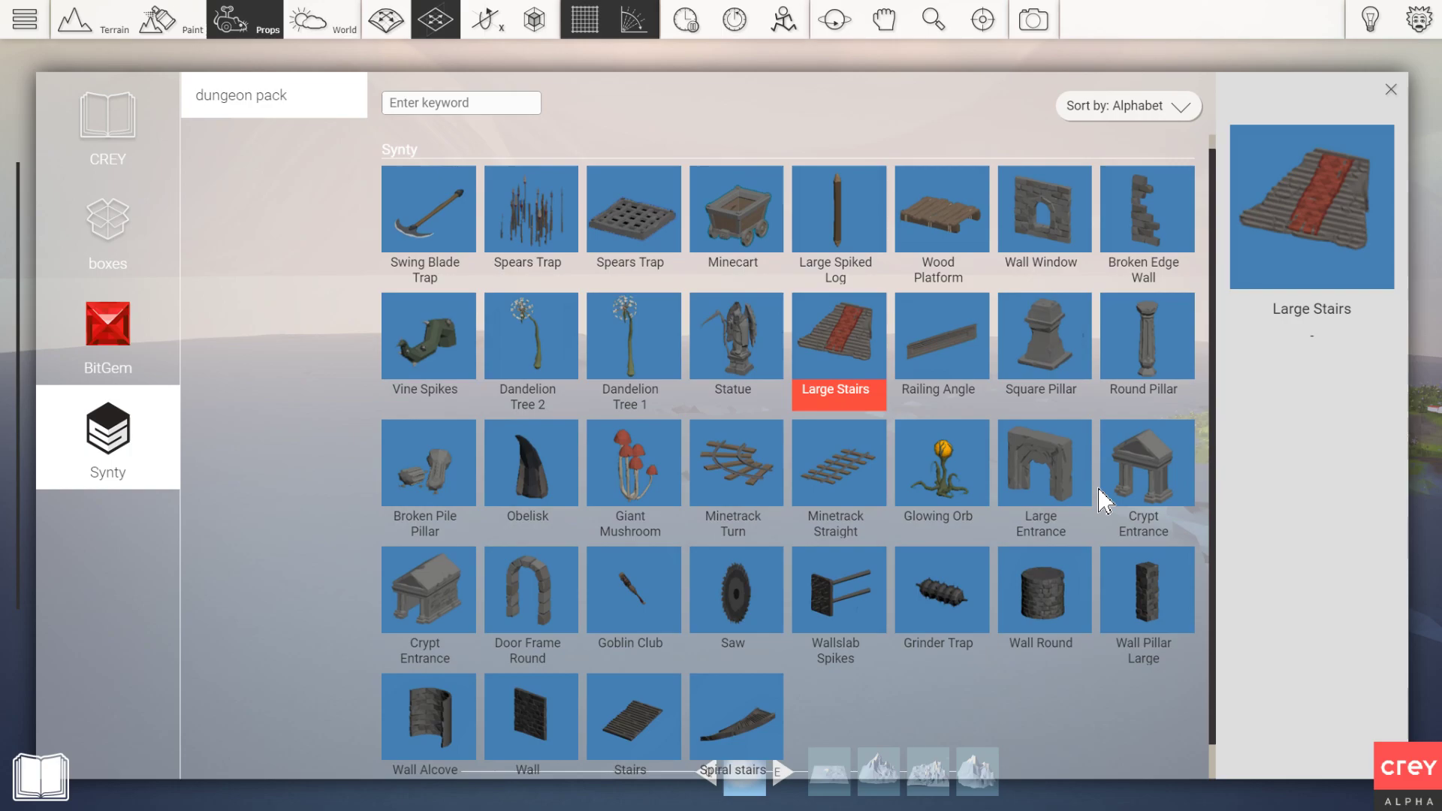
{"action": "left_click", "coordinate": [1390, 89]}
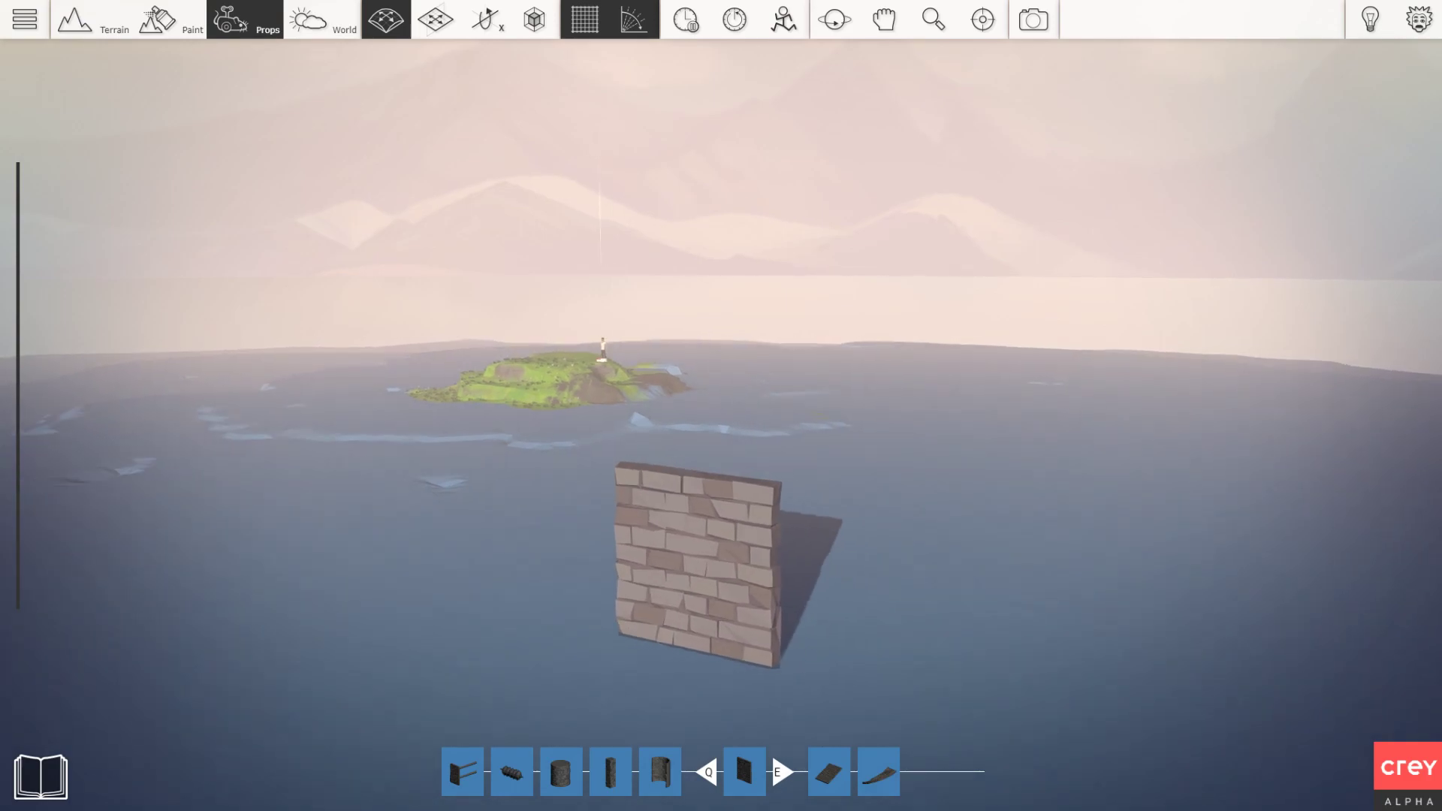
- Lay rotated Wall pieces flat side by side to tile a broad floor on the water
{"action": "left_click", "coordinate": [484, 19]}
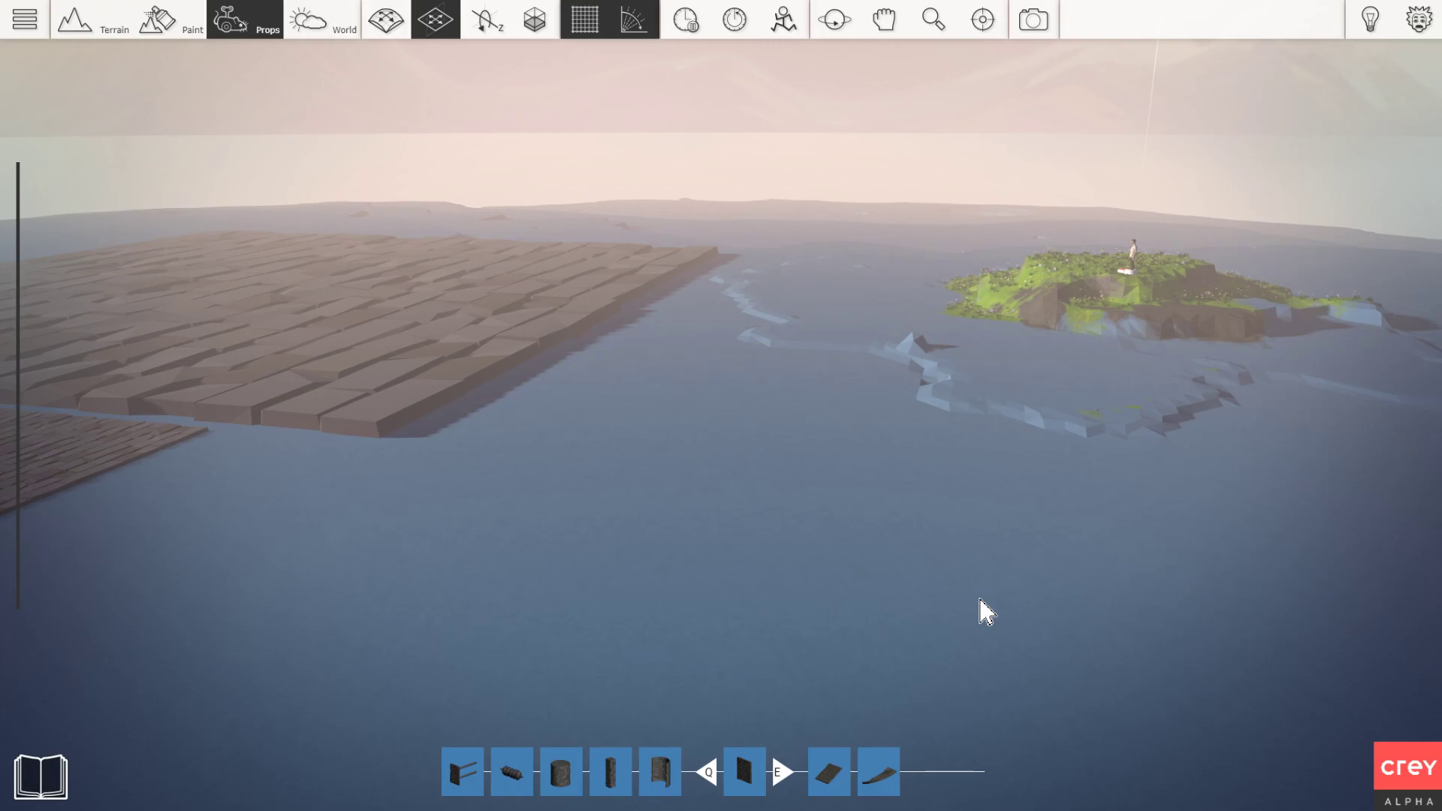
- Place a gameplay Text Overlay prop on the water near the island
{"action": "left_click", "coordinate": [40, 775]}
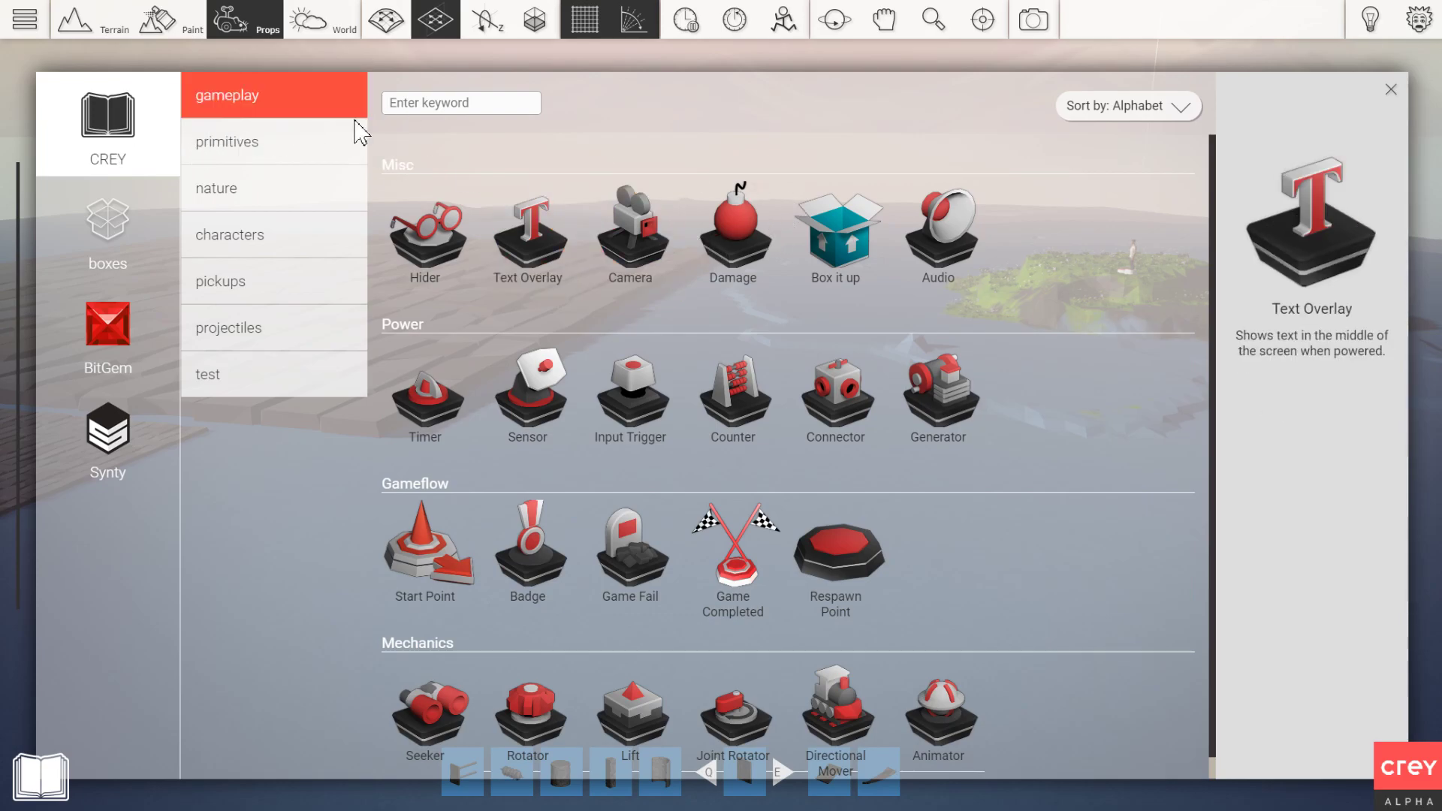
{"action": "left_click", "coordinate": [1390, 89]}
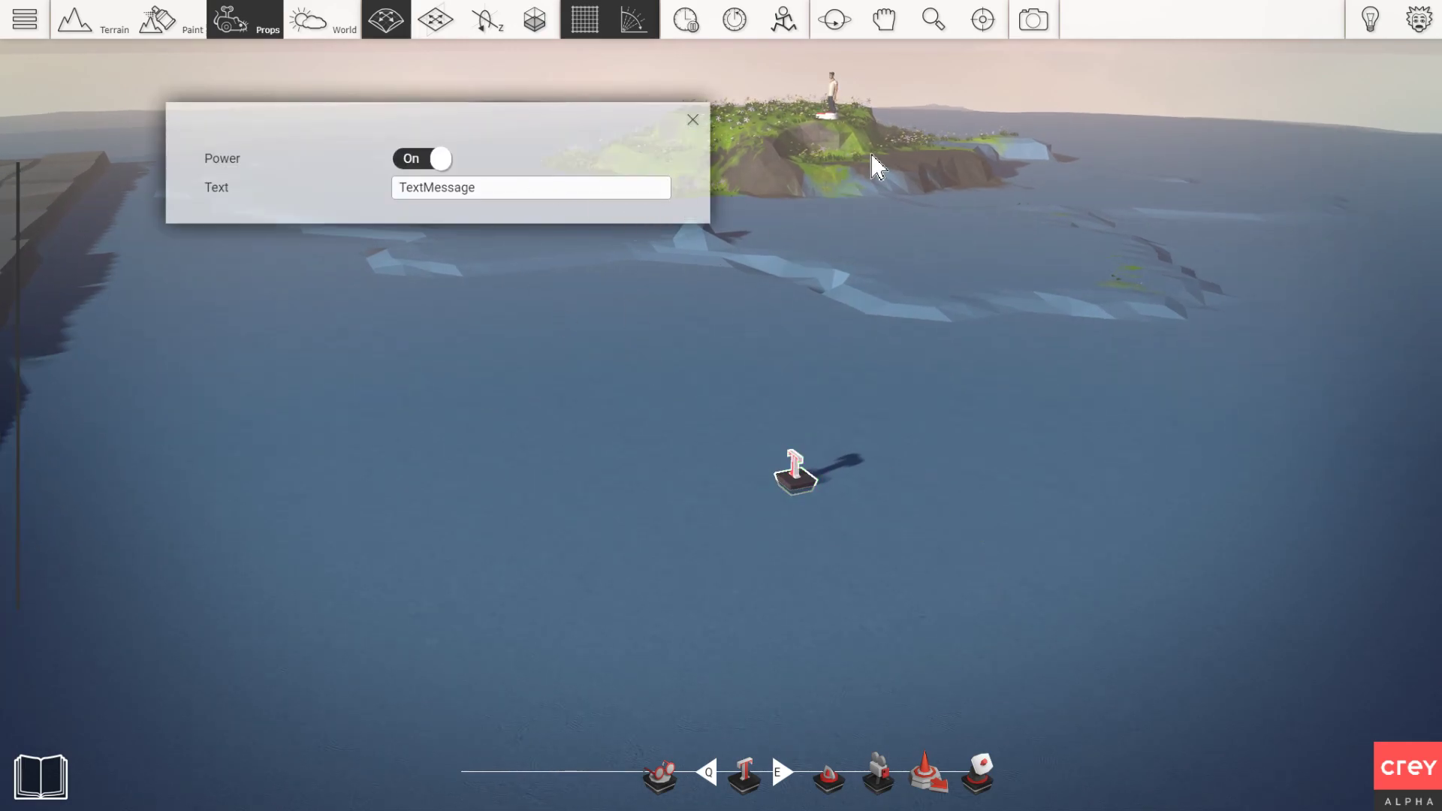
- Replace the Text Overlay's placeholder message with 'testtesttest' in its settings
{"action": "left_click", "coordinate": [693, 120]}
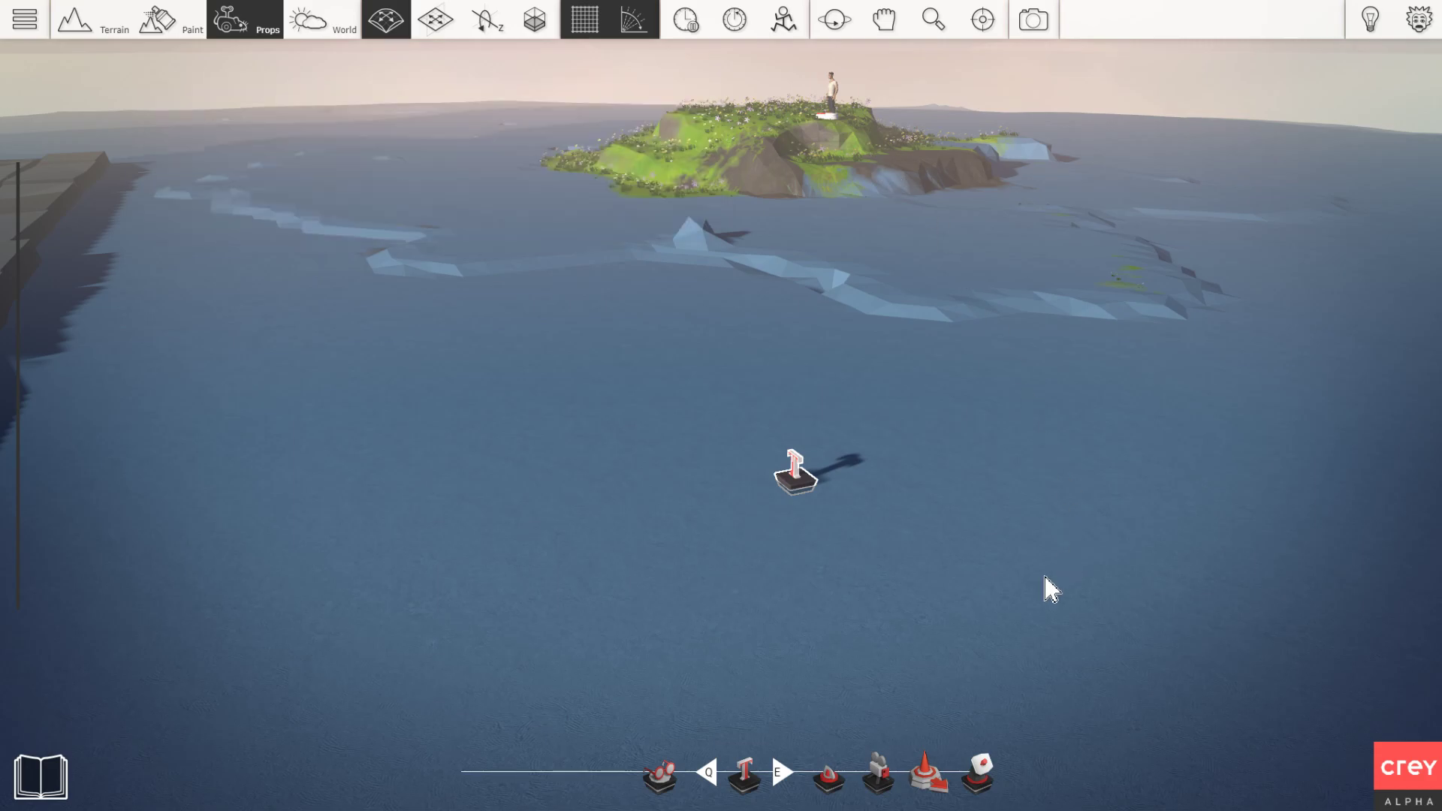
{"action": "left_click", "coordinate": [793, 470]}
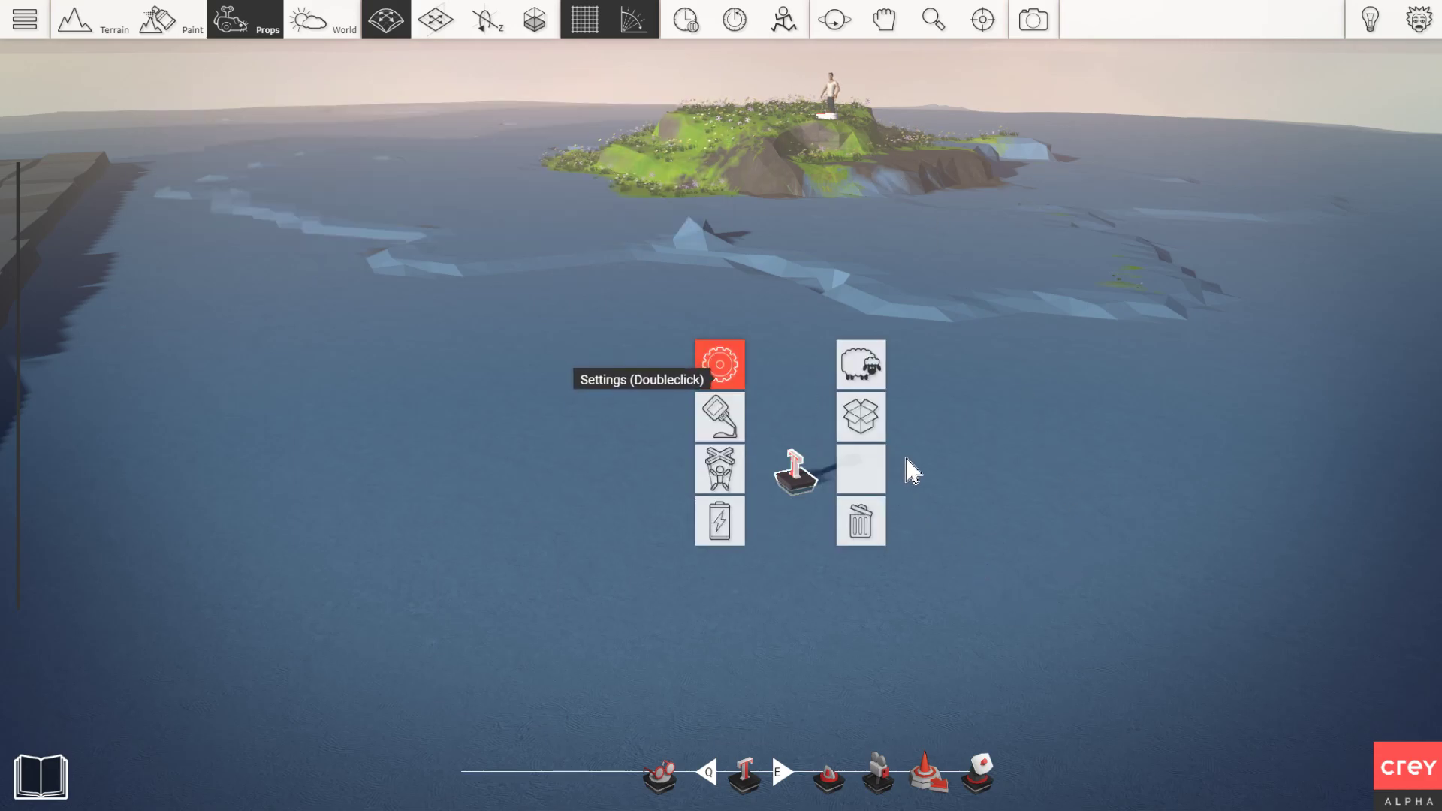
{"action": "double_click", "coordinate": [720, 364]}
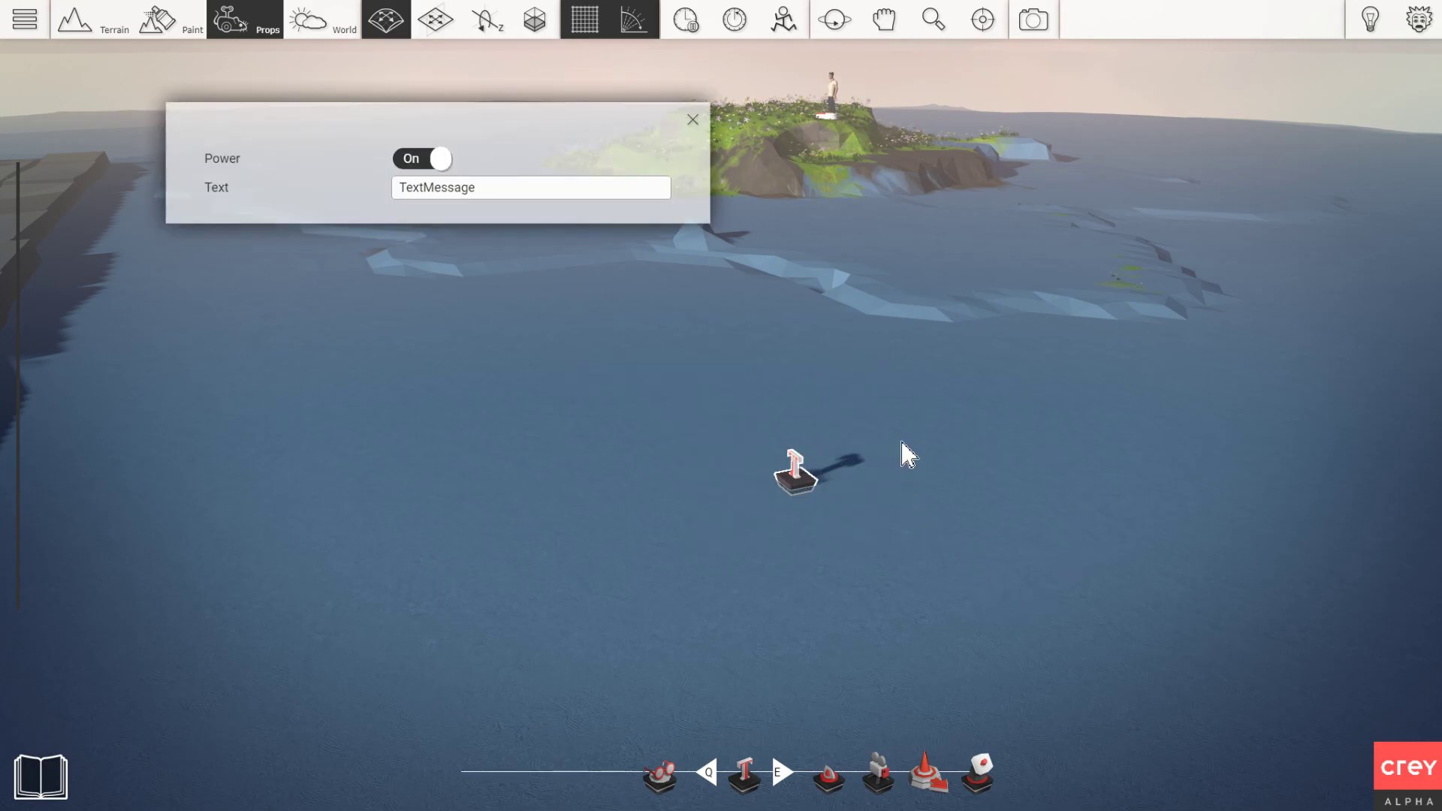
{"action": "left_click", "coordinate": [531, 188]}
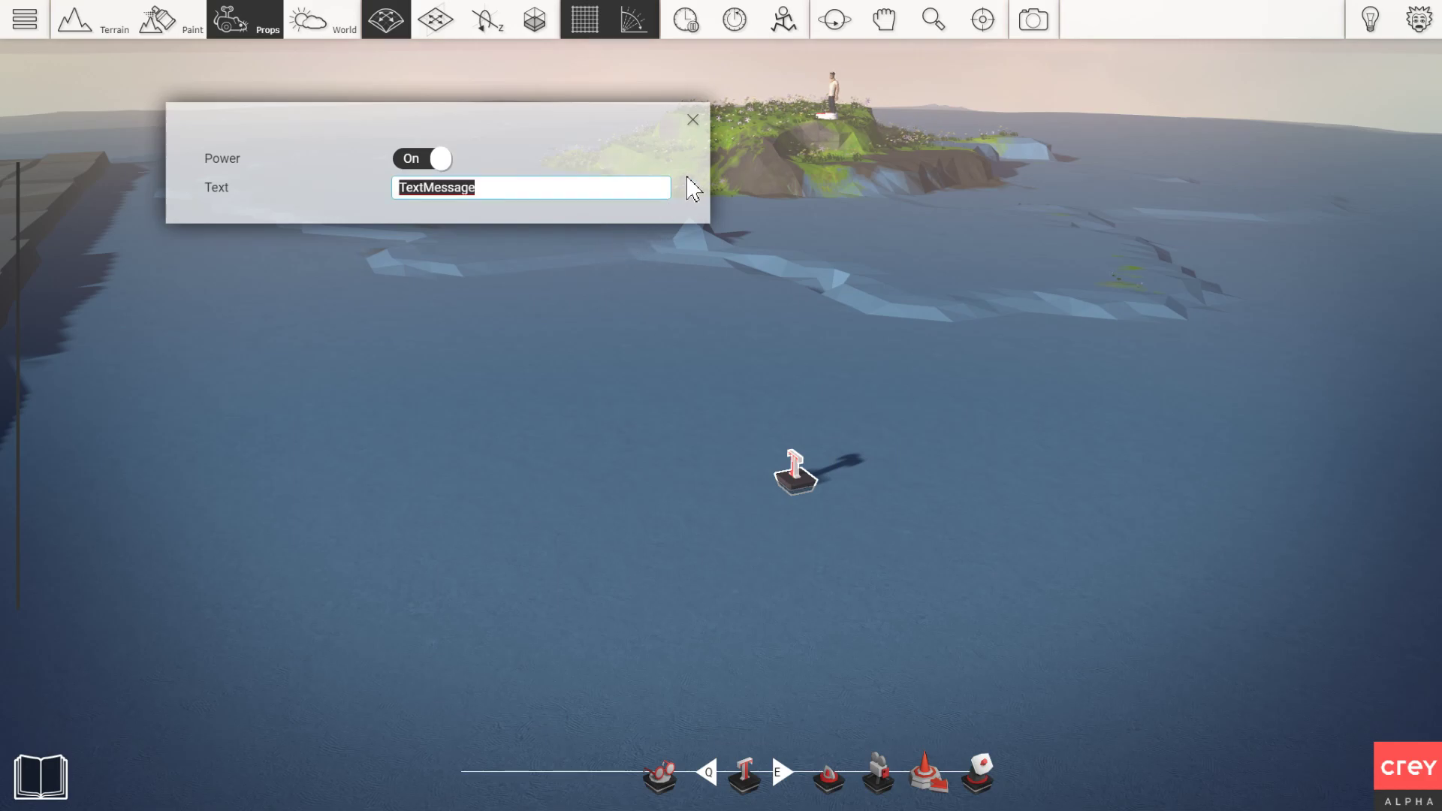
{"action": "type", "text": "testtesttest"}
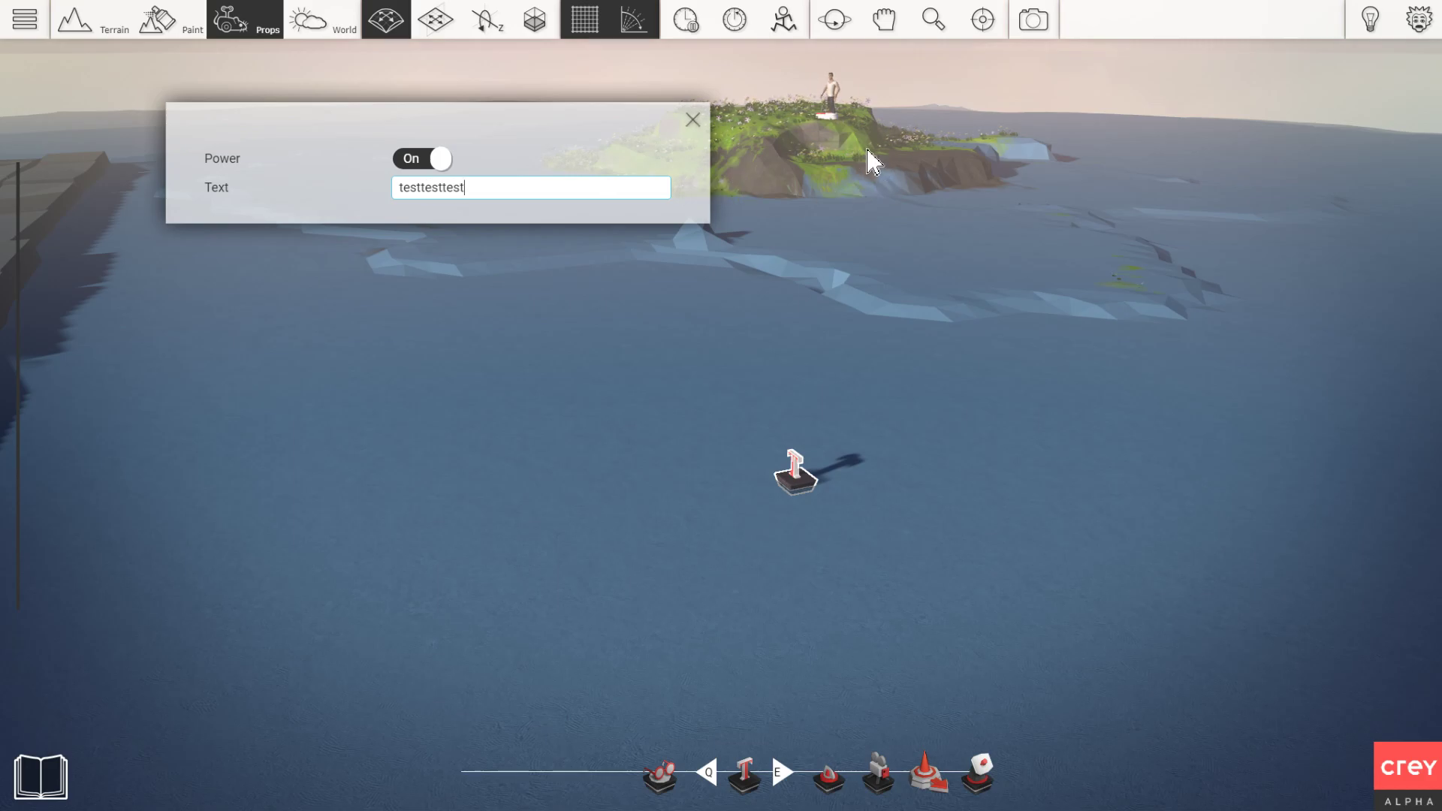
{"action": "left_click", "coordinate": [692, 119]}
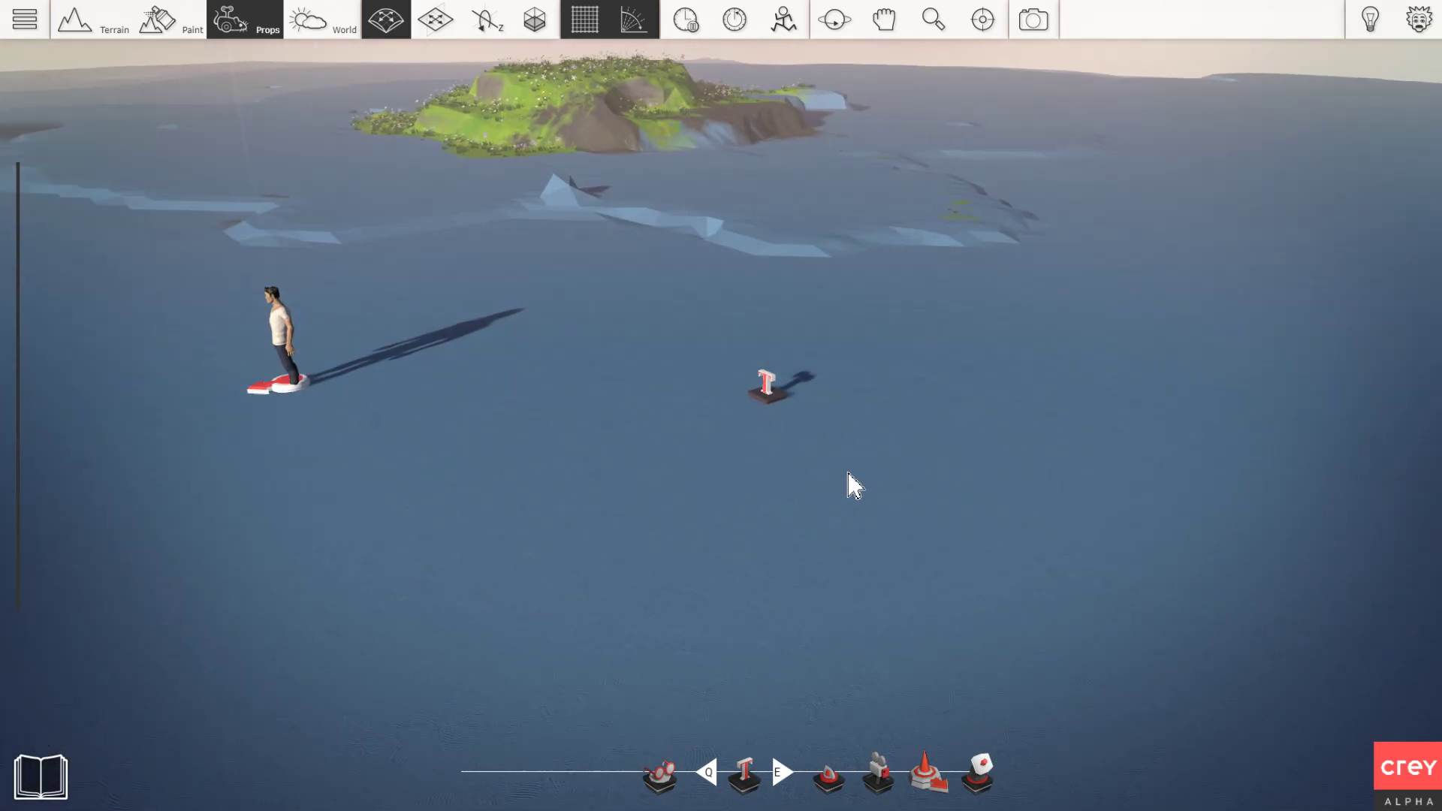
- Paint a grass patch, place a Sensor linked to the Text Overlay, and open its settings
{"action": "left_click", "coordinate": [773, 386]}
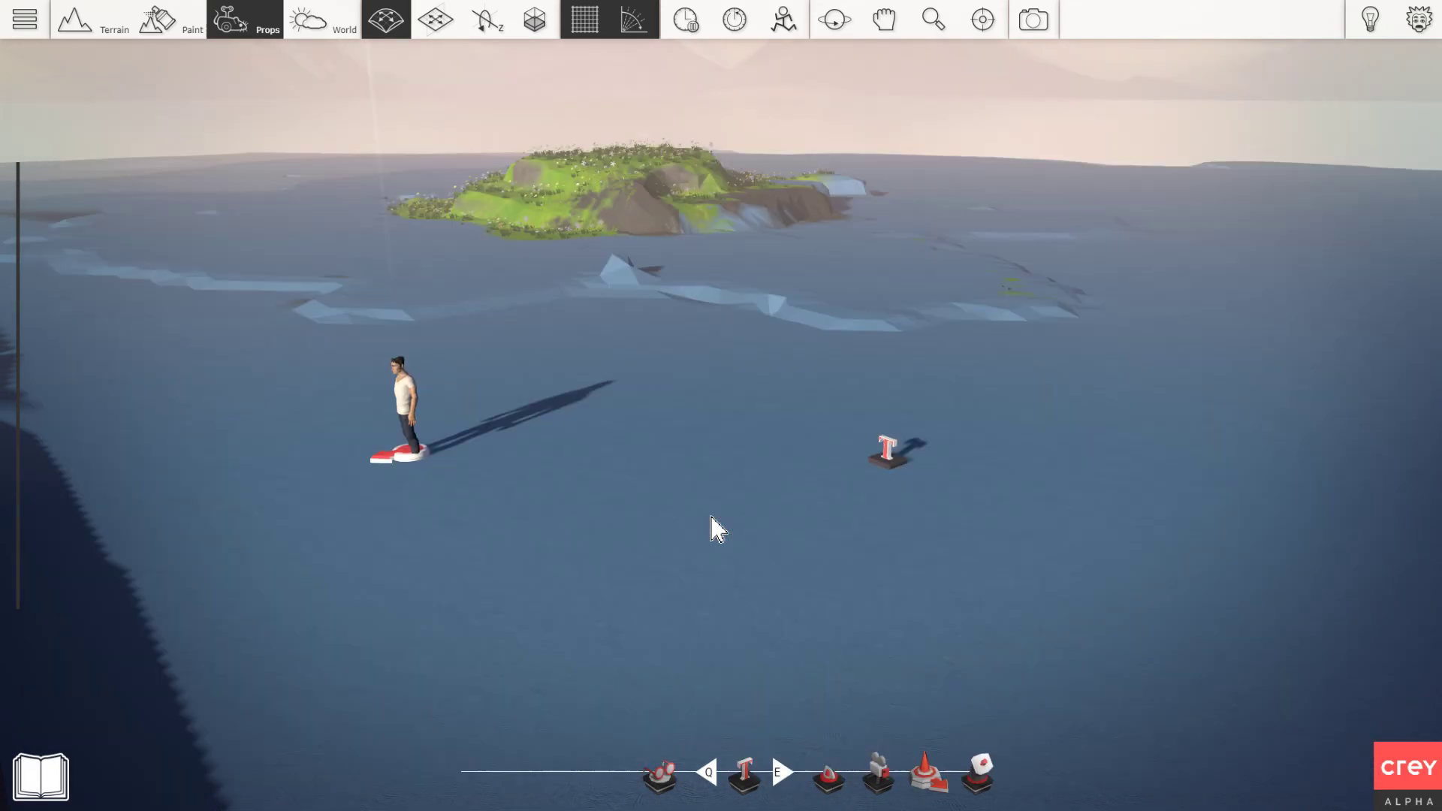
{"action": "left_click", "coordinate": [180, 20]}
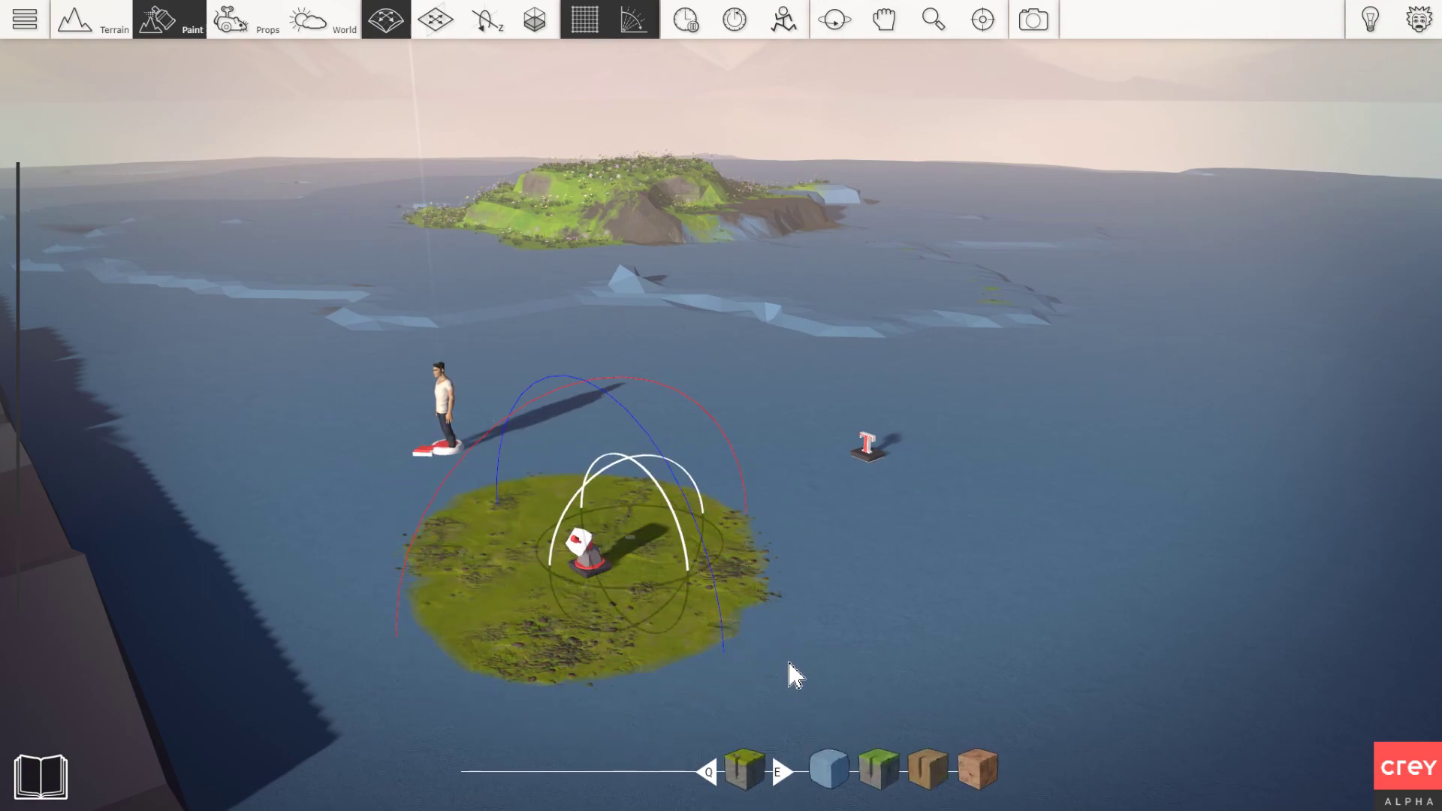
{"action": "left_click", "coordinate": [229, 20]}
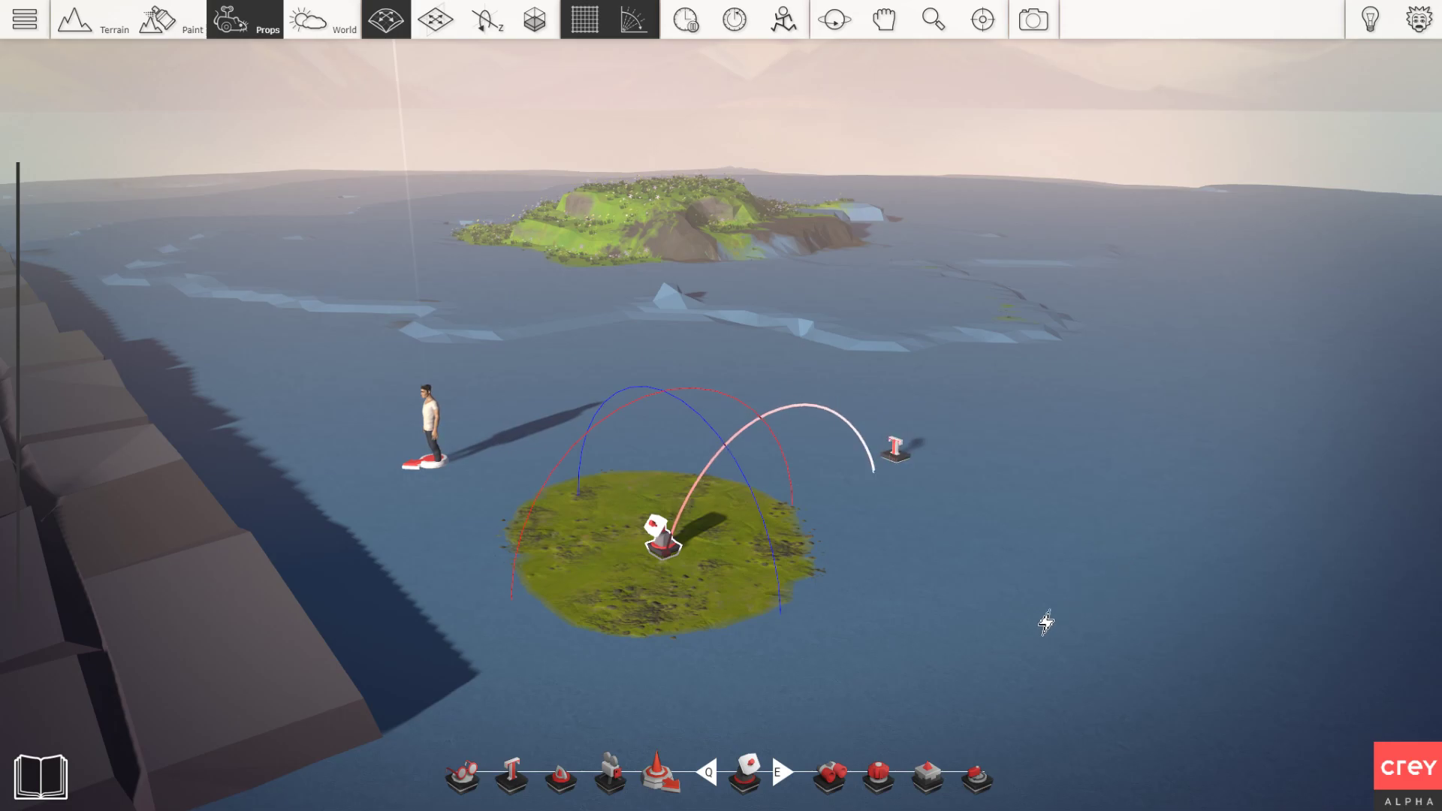
{"action": "left_click", "coordinate": [663, 541]}
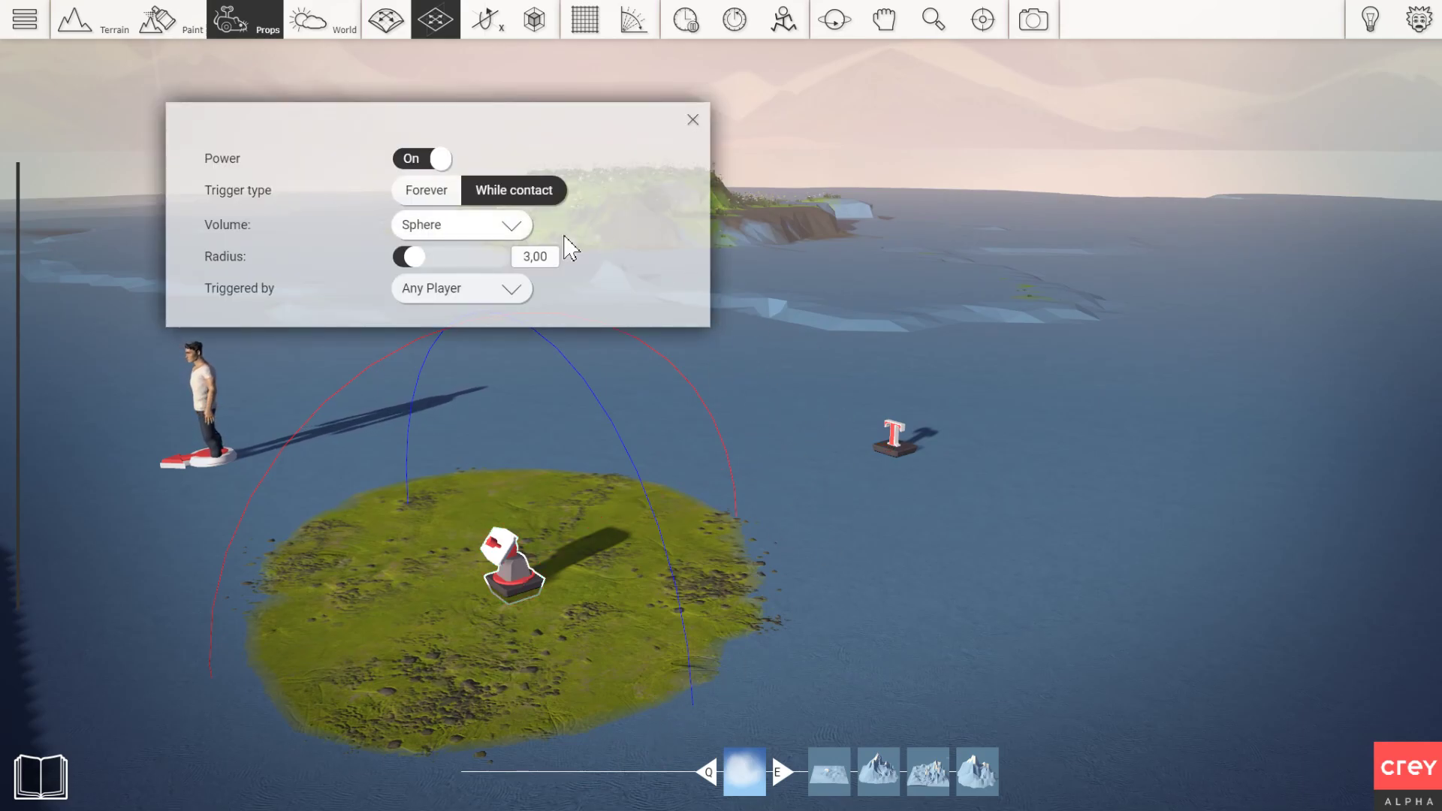
- Close the Sensor settings and open the prop library on the primitives category
{"action": "left_click", "coordinate": [426, 190]}
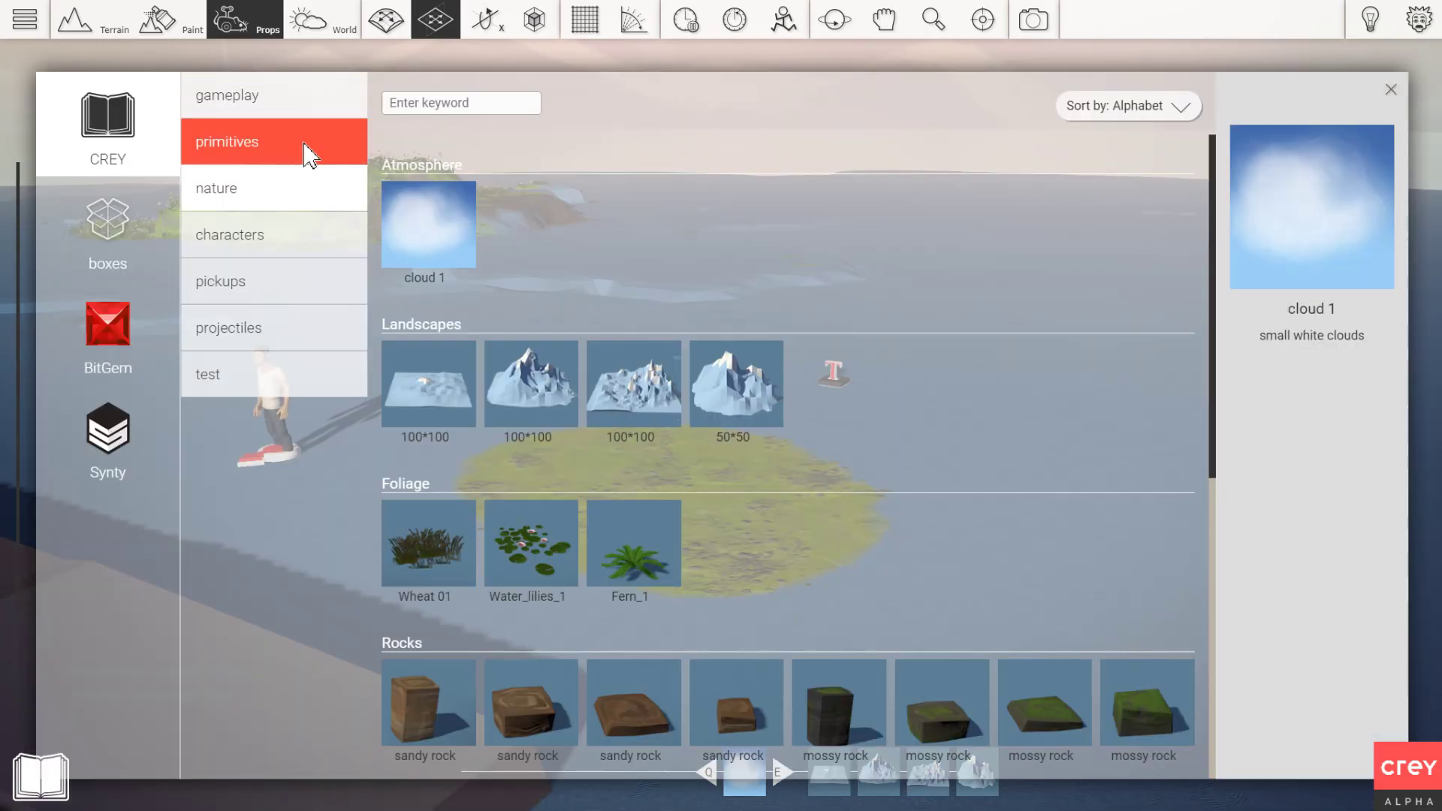
- Place a Generator on the grass with Time ON and OFF 1.00, repeating forever
{"action": "left_click", "coordinate": [232, 95]}
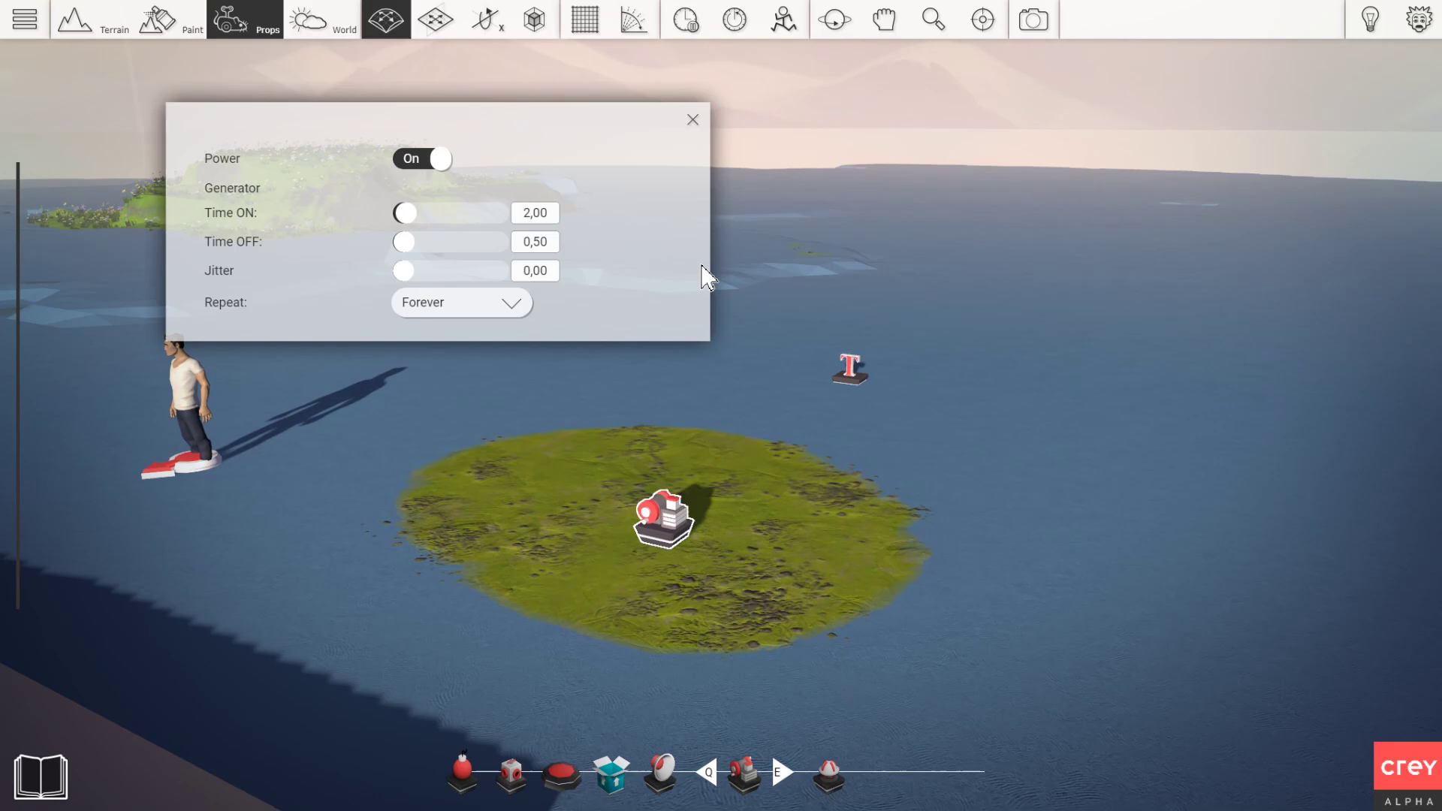
{"action": "mouse_move", "coordinate": [687, 280]}
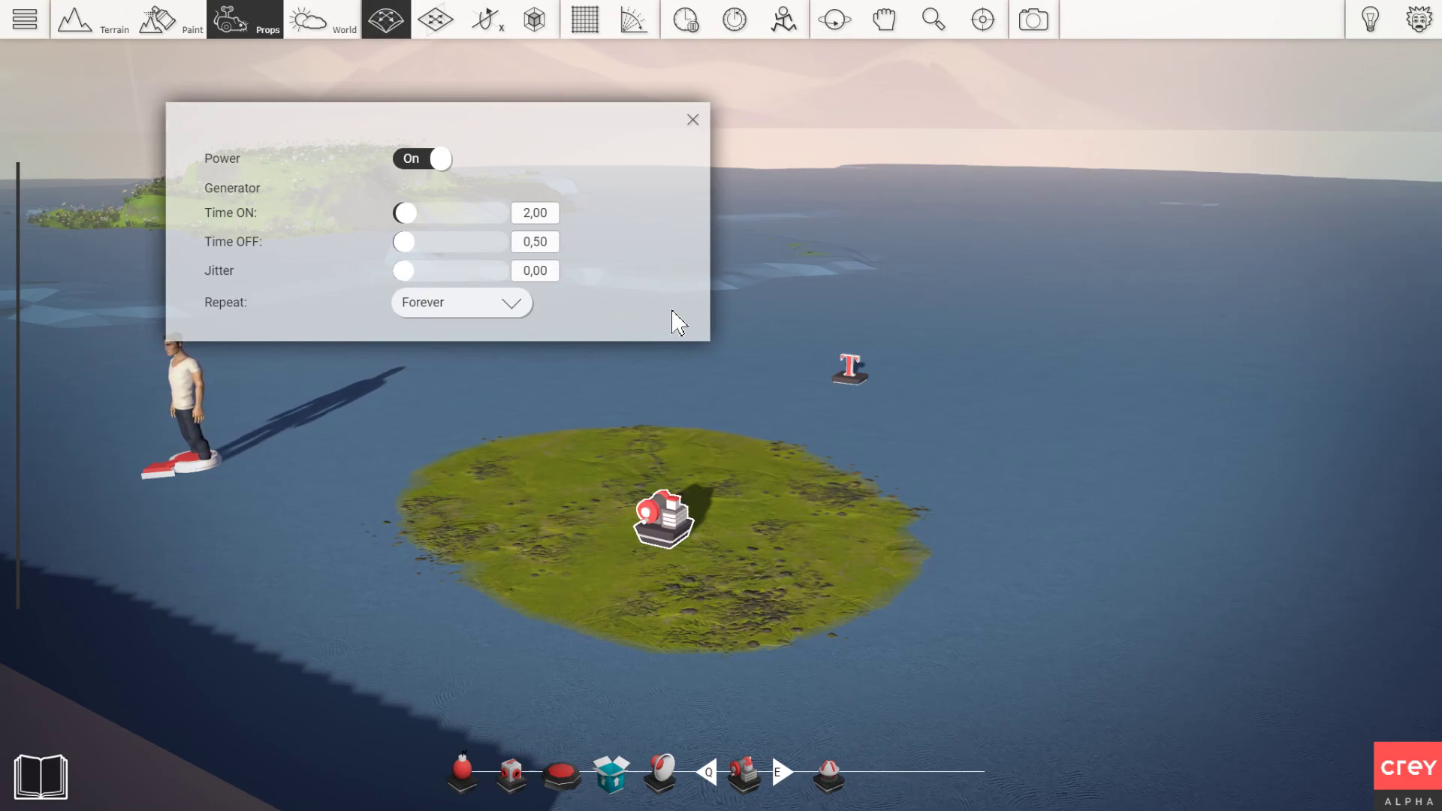
{"action": "mouse_move", "coordinate": [688, 318]}
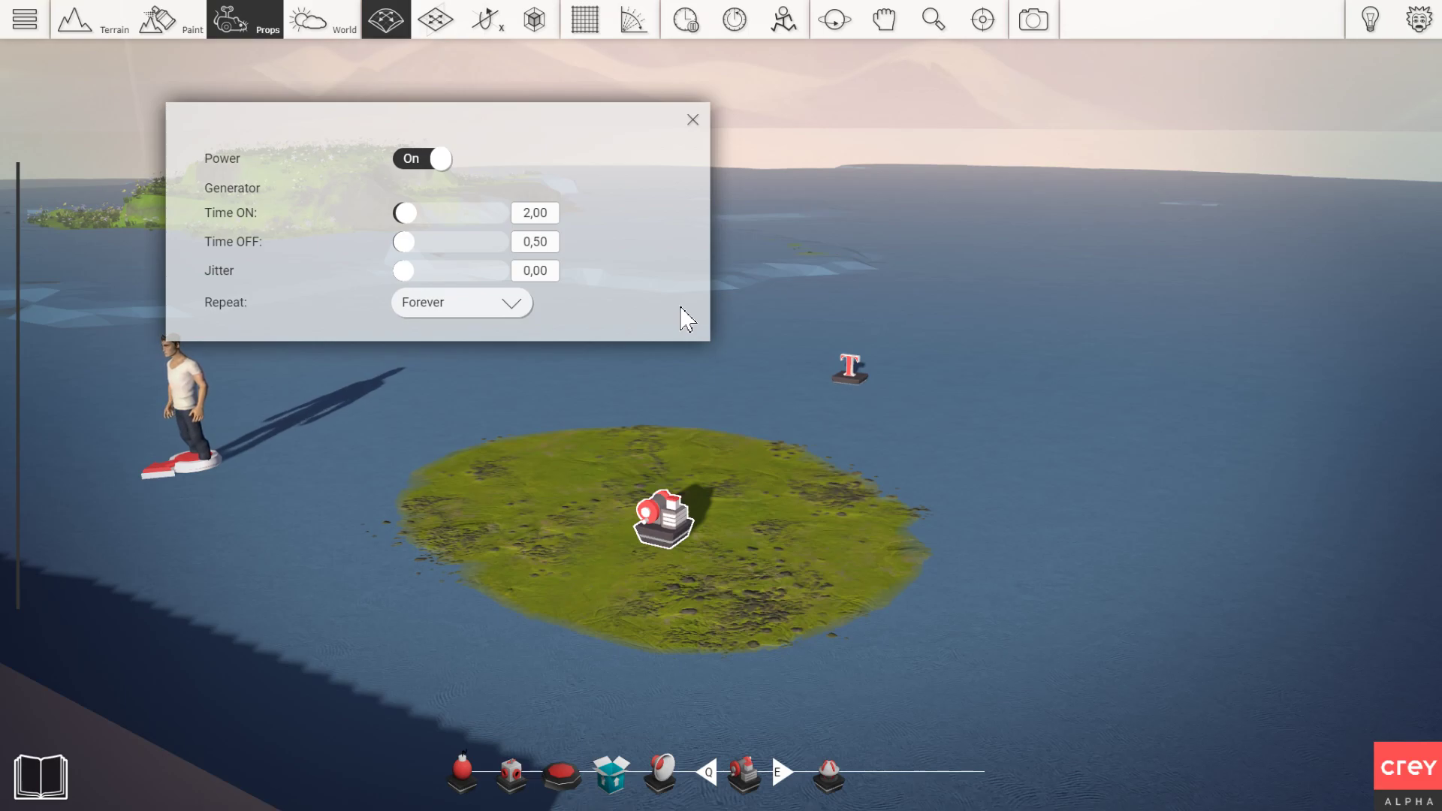
{"action": "left_click", "coordinate": [534, 213]}
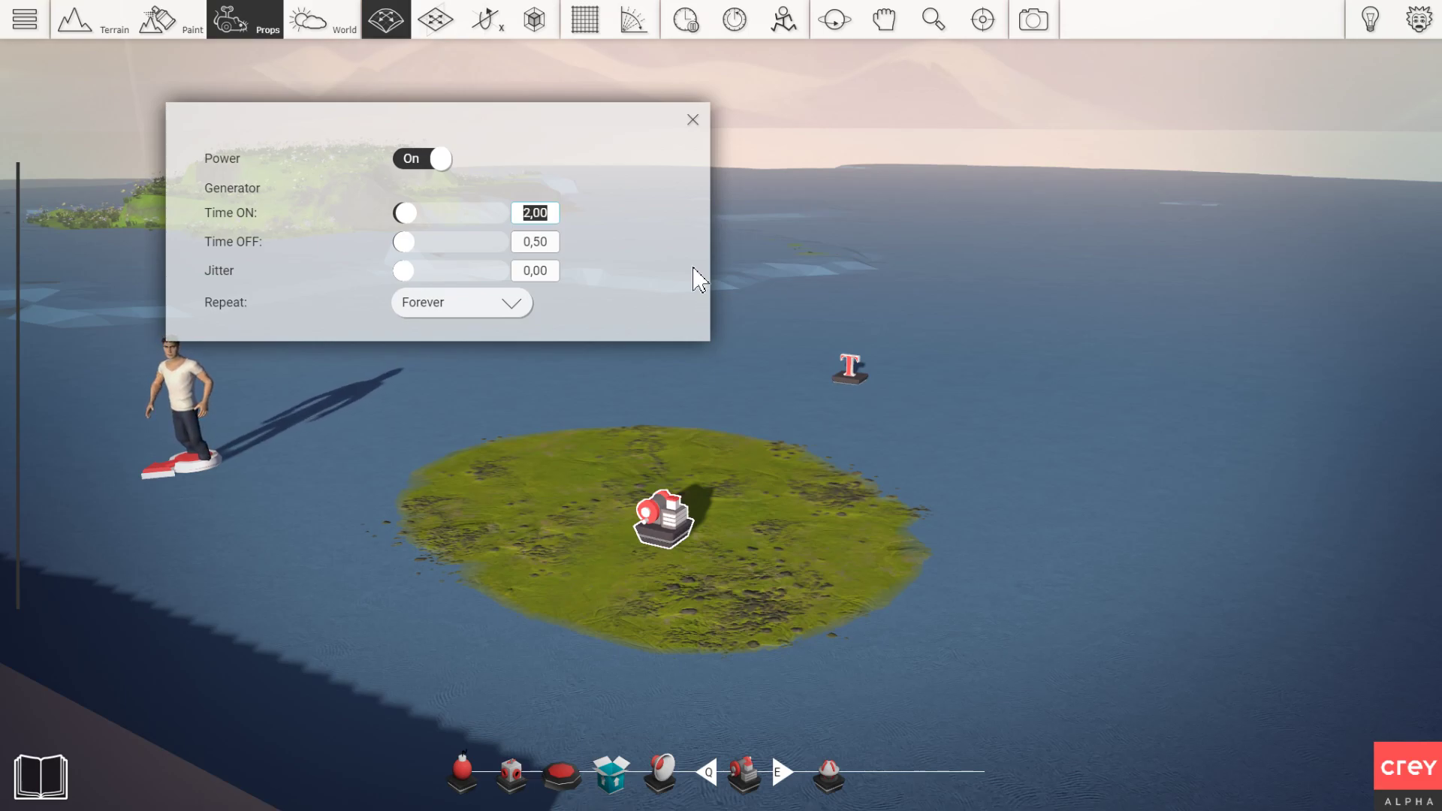
{"action": "type", "text": "12"}
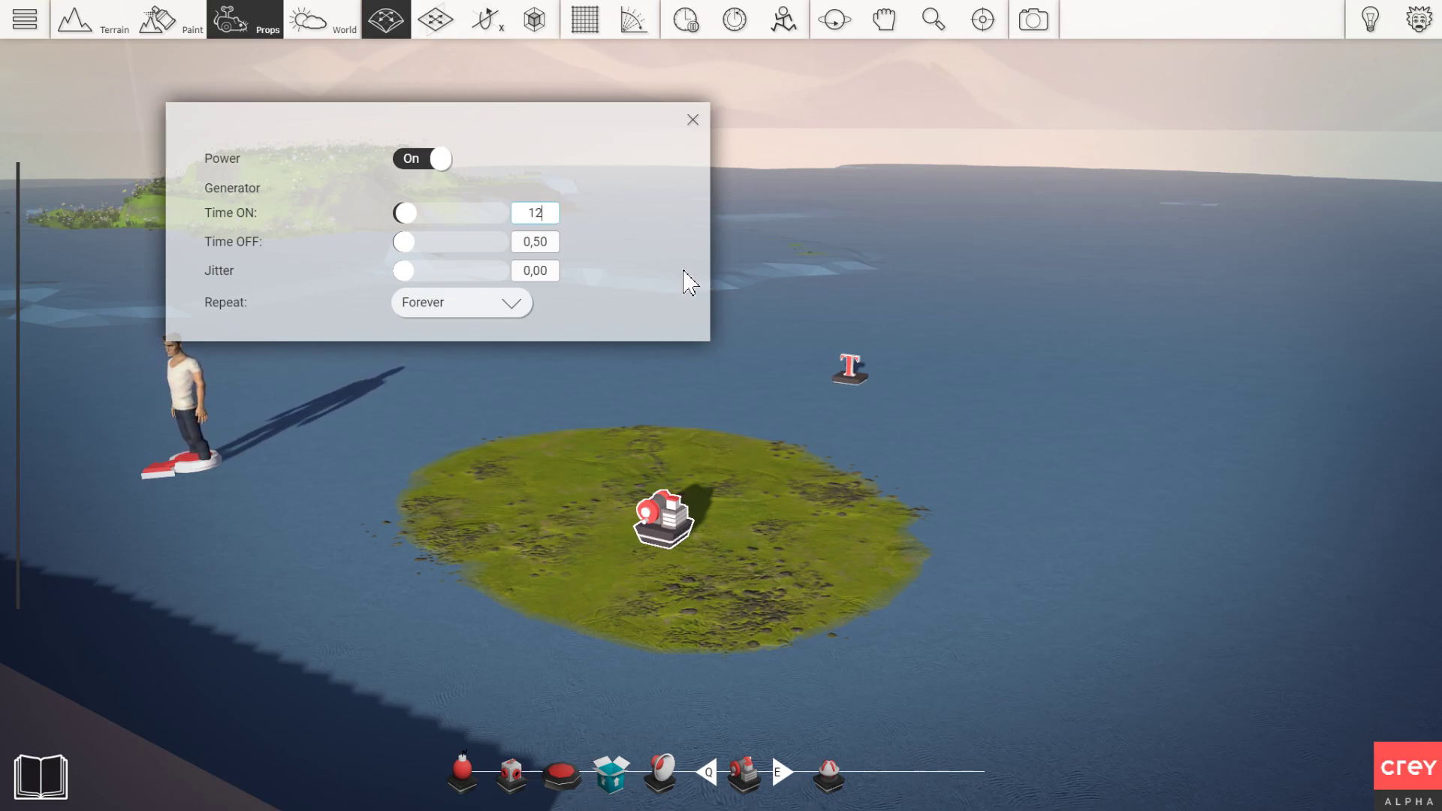
{"action": "key", "text": "Backspace"}
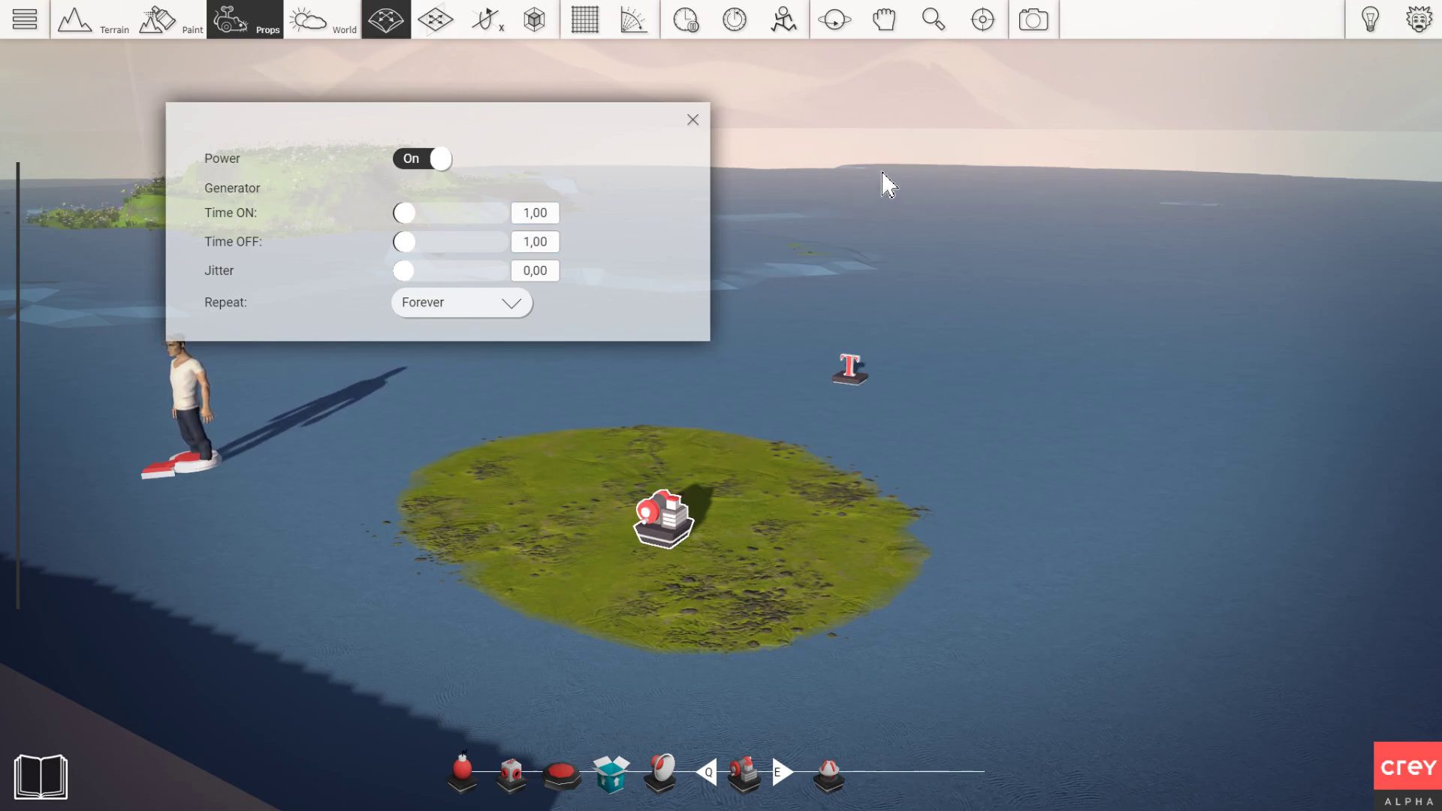
{"action": "mouse_move", "coordinate": [662, 322]}
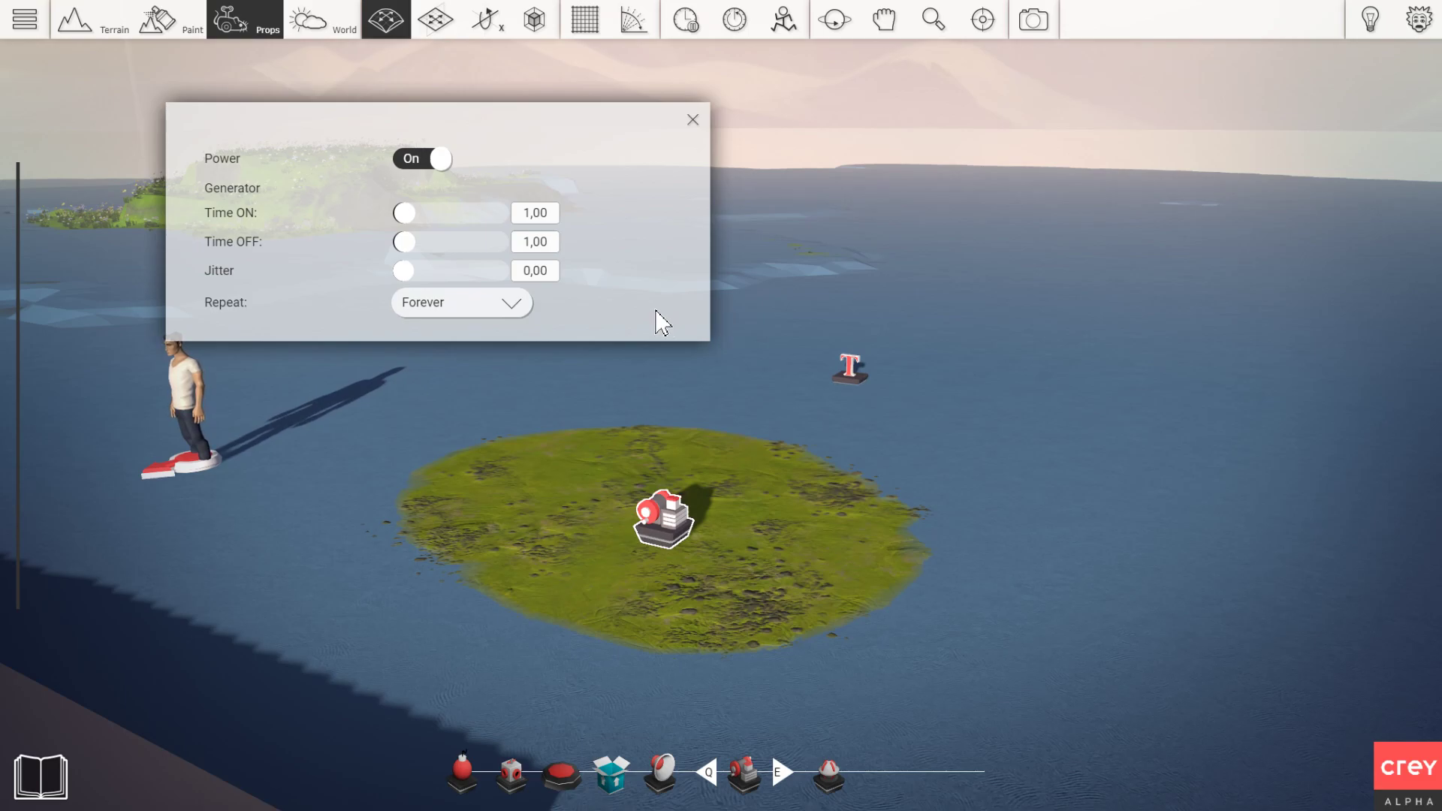
{"action": "mouse_move", "coordinate": [570, 400]}
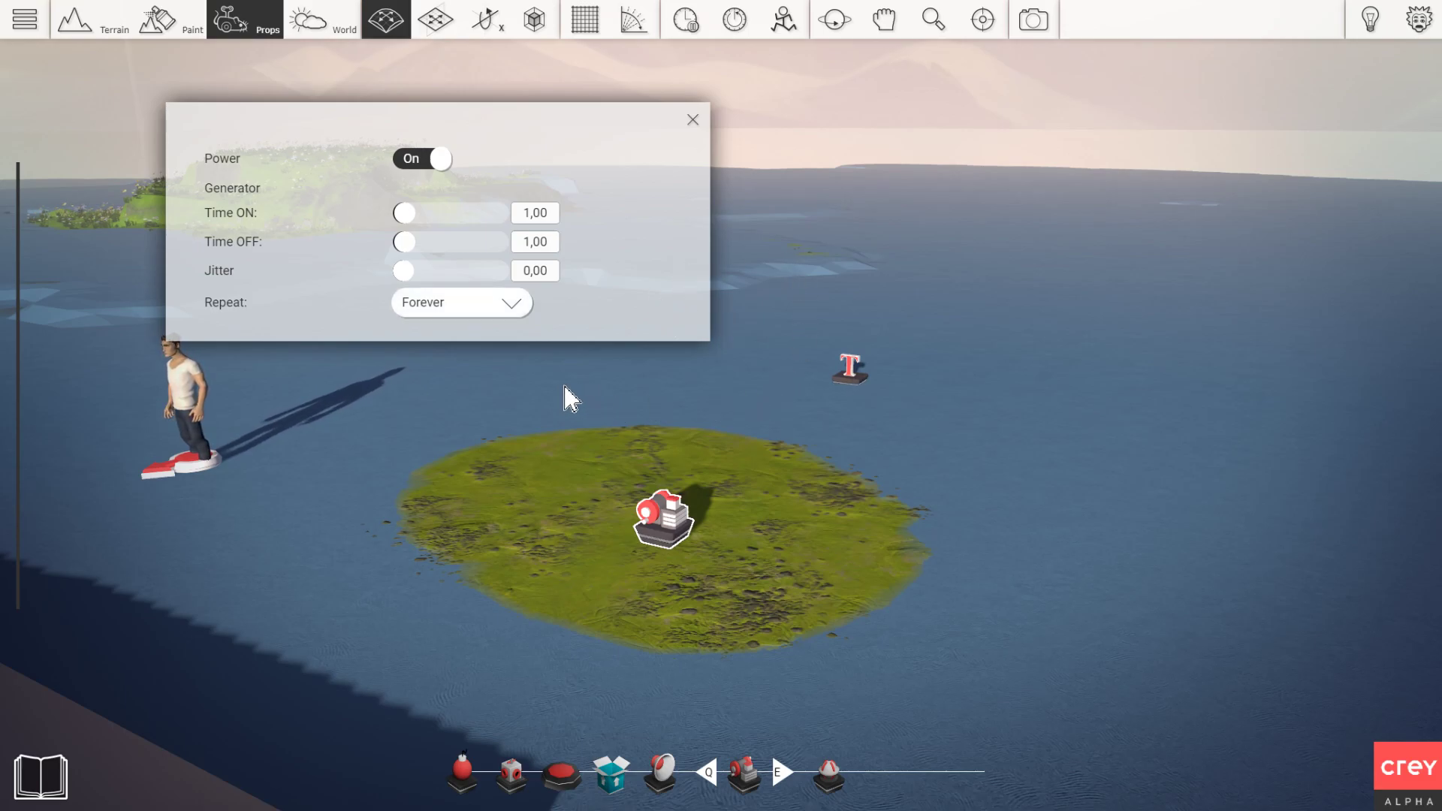
{"action": "left_click", "coordinate": [691, 120]}
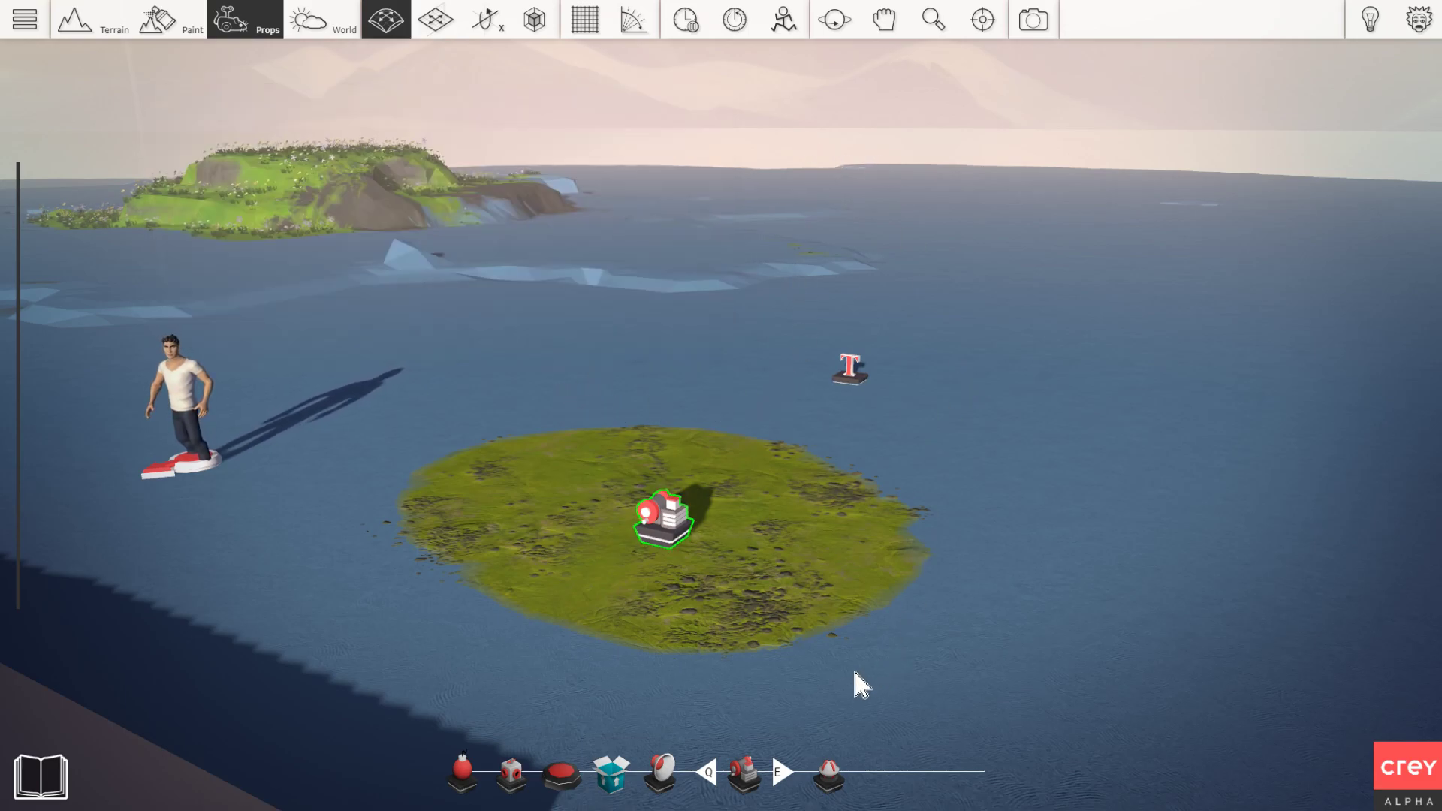